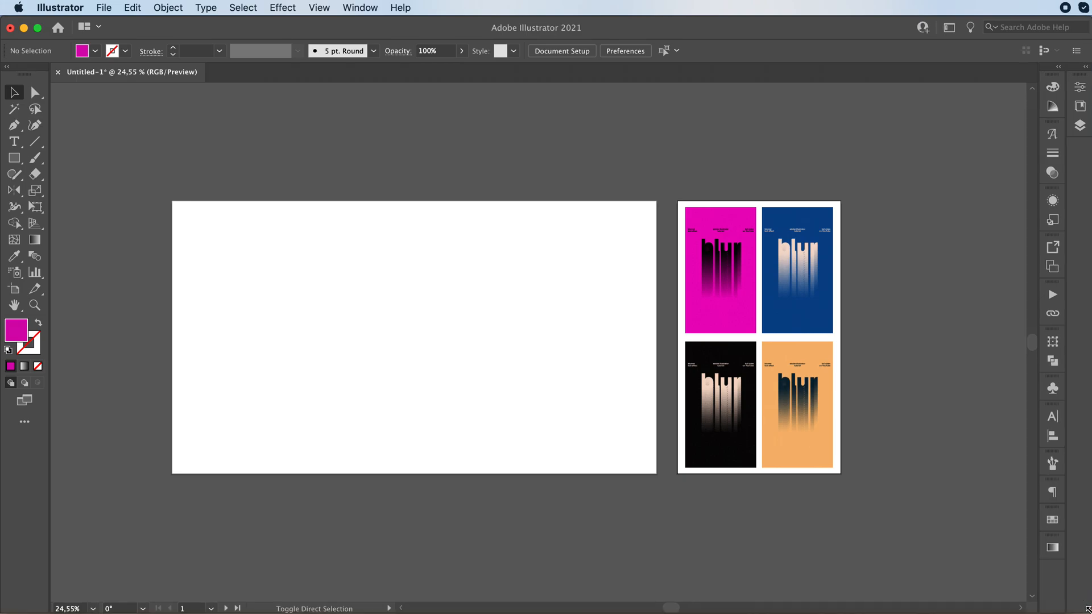
- Draw a magenta-pink rectangle covering the entire artboard as the poster background
left_click(721, 269)
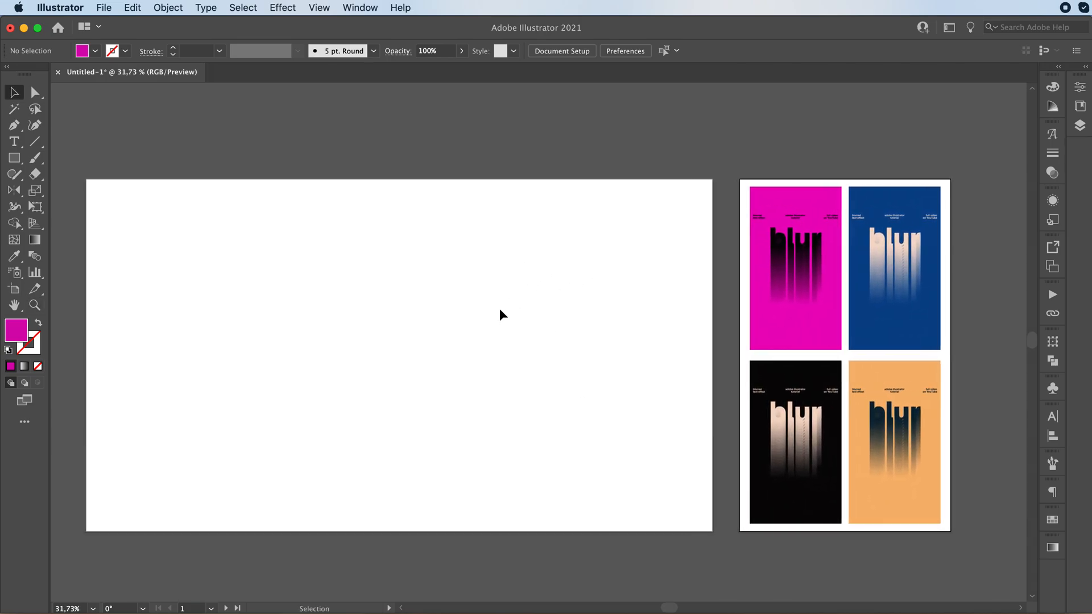
left_click(13, 157)
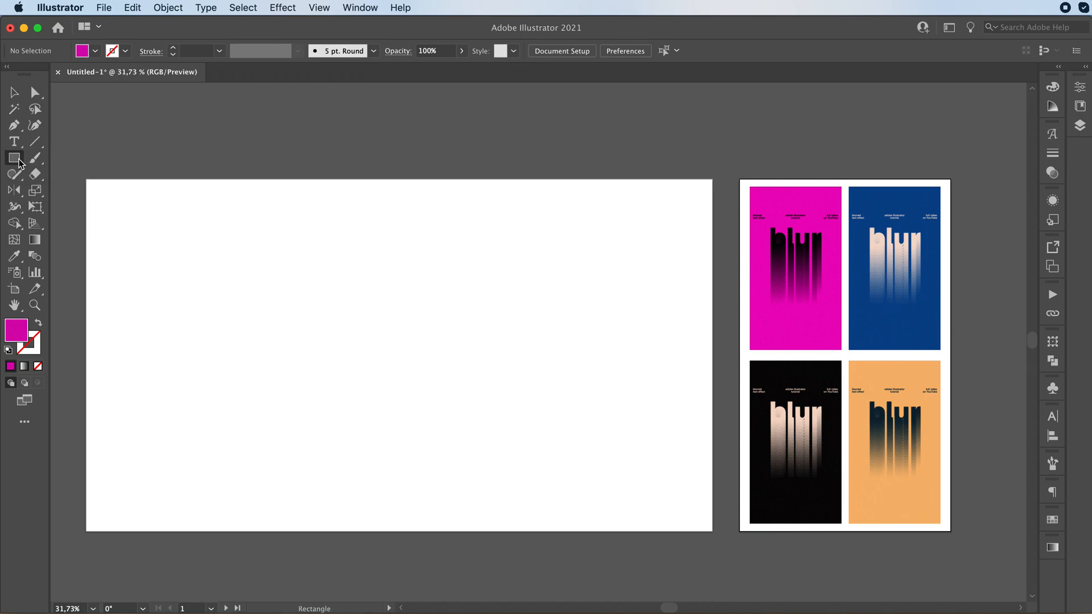
left_click_drag(88, 181, 467, 432)
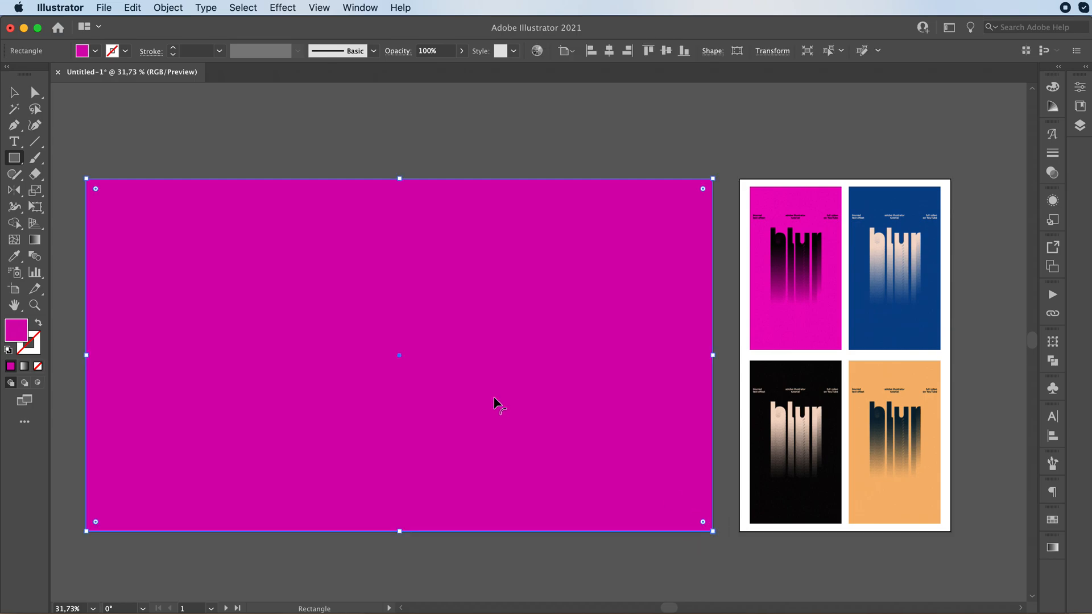
mouse_move(773, 459)
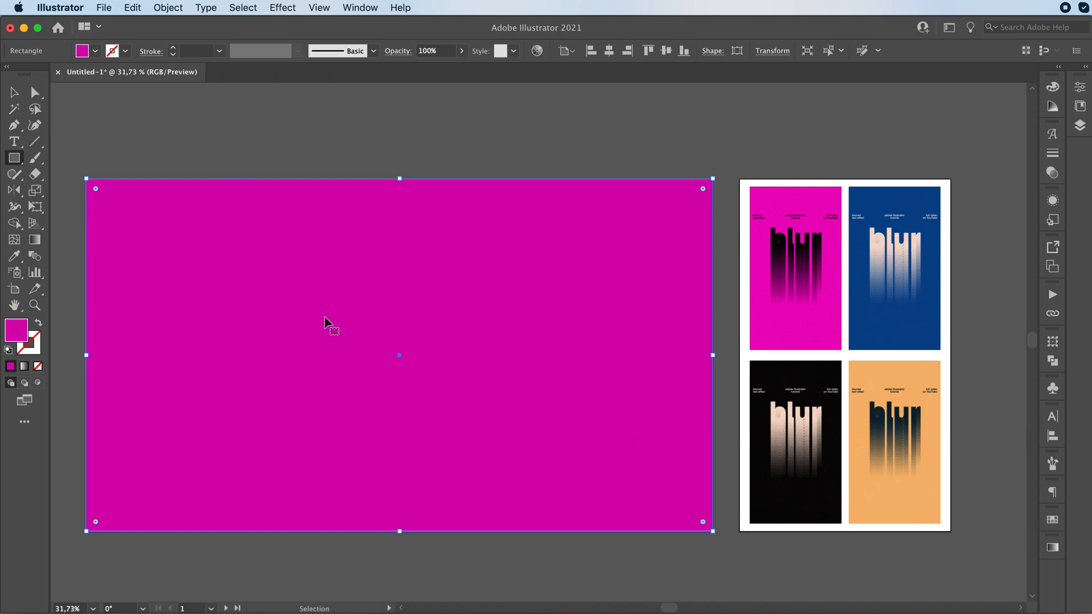
mouse_move(767, 447)
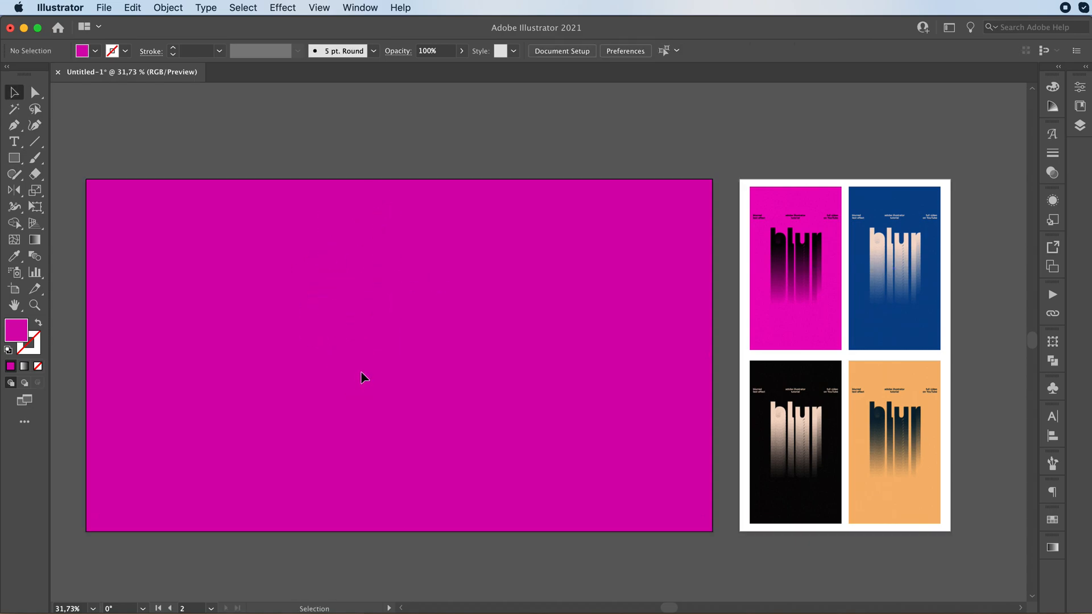
mouse_move(361, 371)
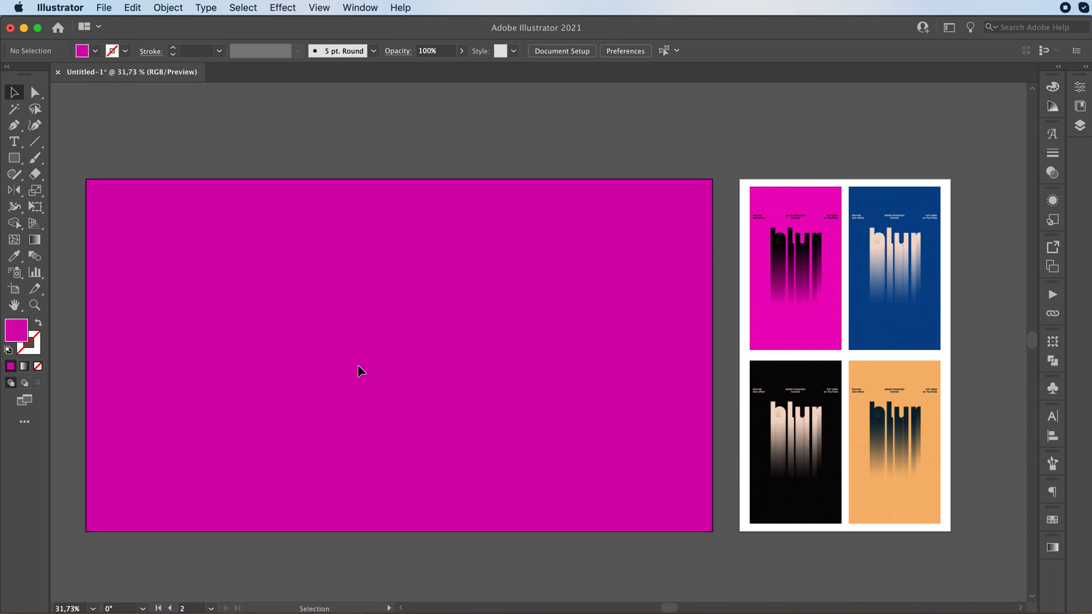
mouse_move(348, 363)
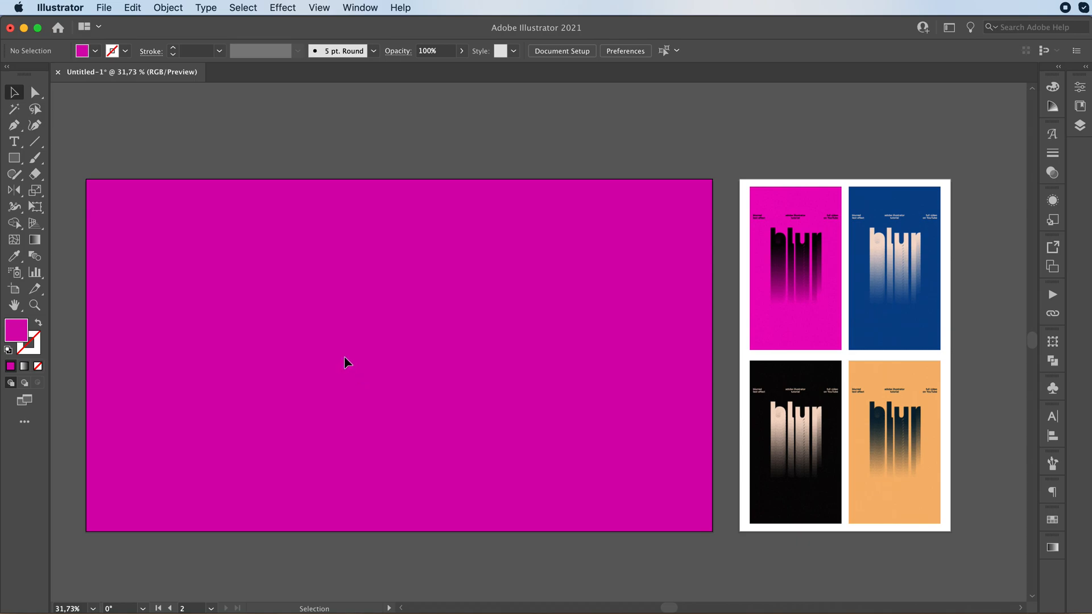
mouse_move(305, 360)
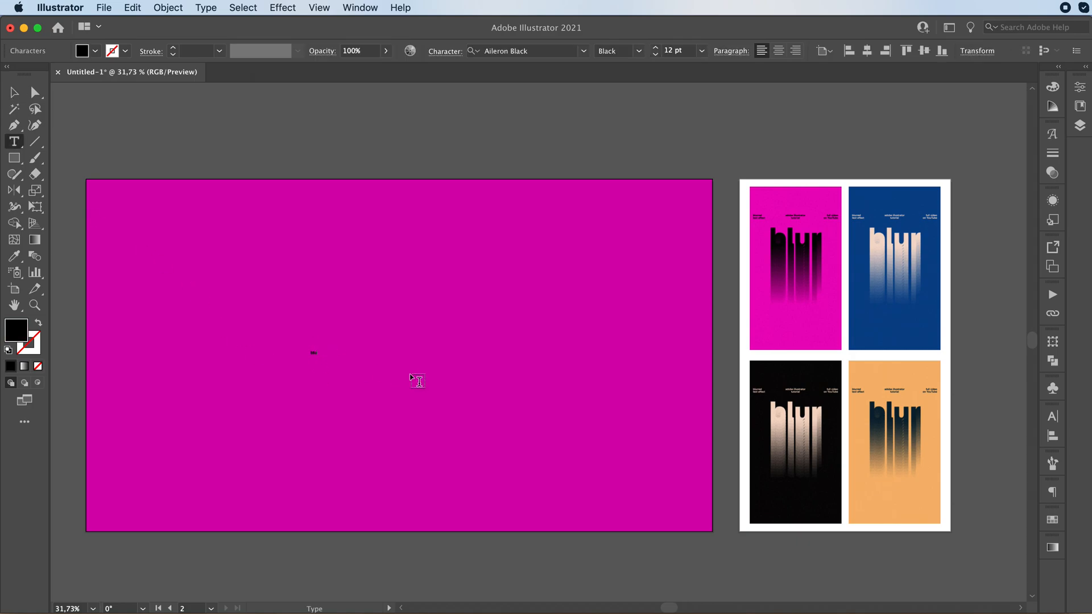
- Create black 'blur' text in Aileron Black, enlarge it and move it toward the artboard top
left_click(14, 91)
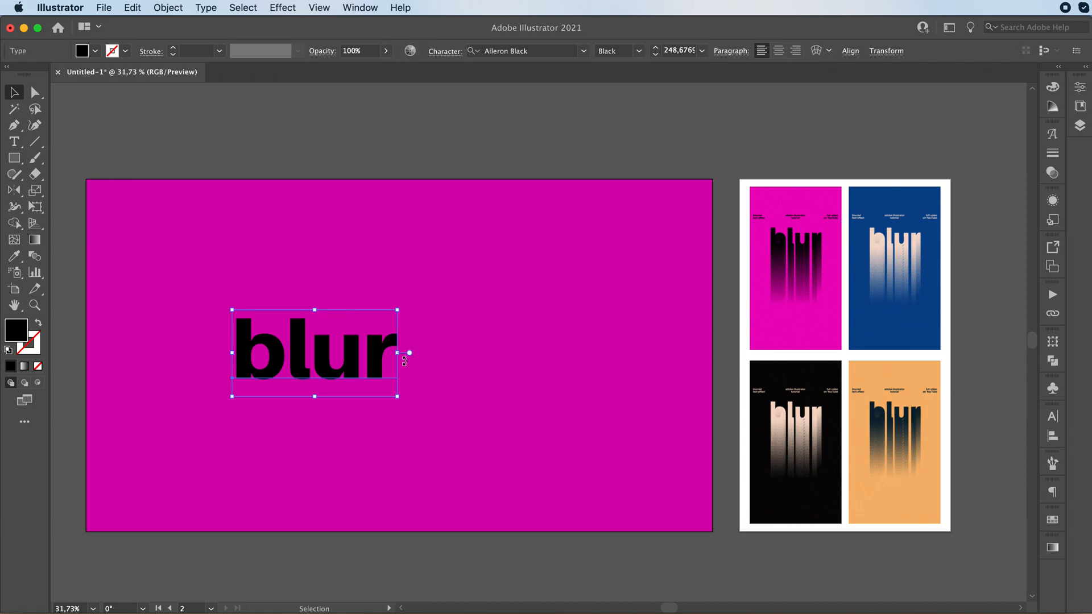
left_click_drag(398, 352, 541, 352)
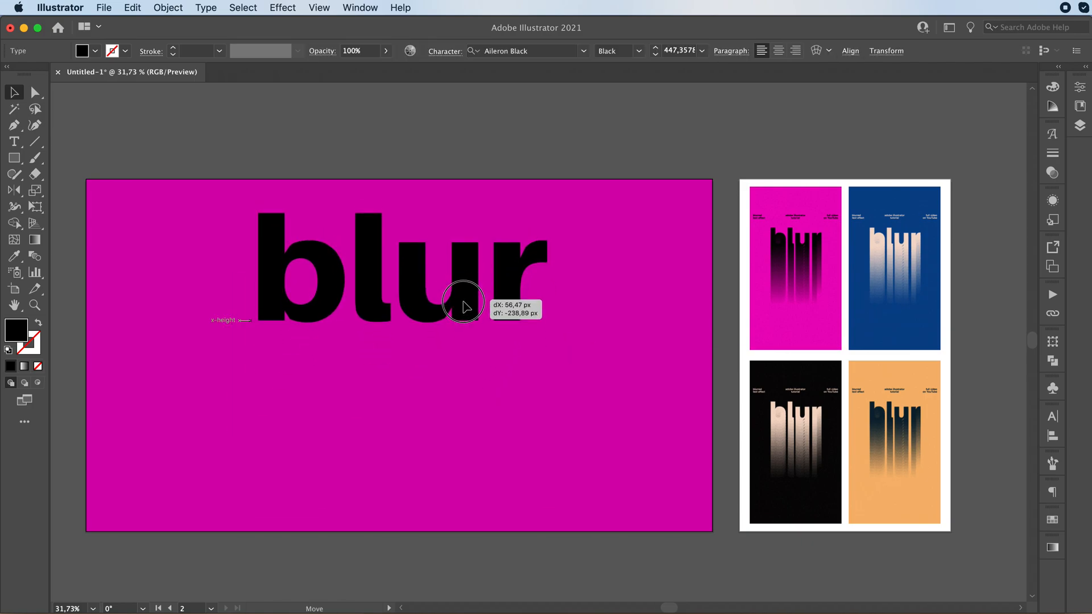
left_click_drag(463, 303, 467, 318)
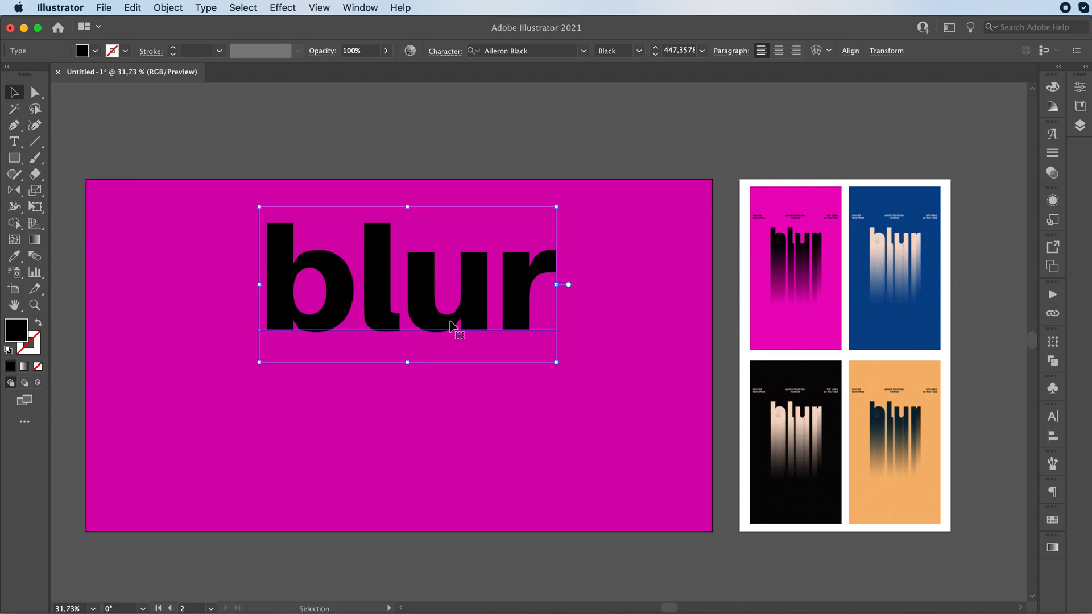
- Move 'blur' to the bottom edge, Alt-copy it straight up to the top, and select the bottom copy
left_click_drag(456, 327, 424, 389)
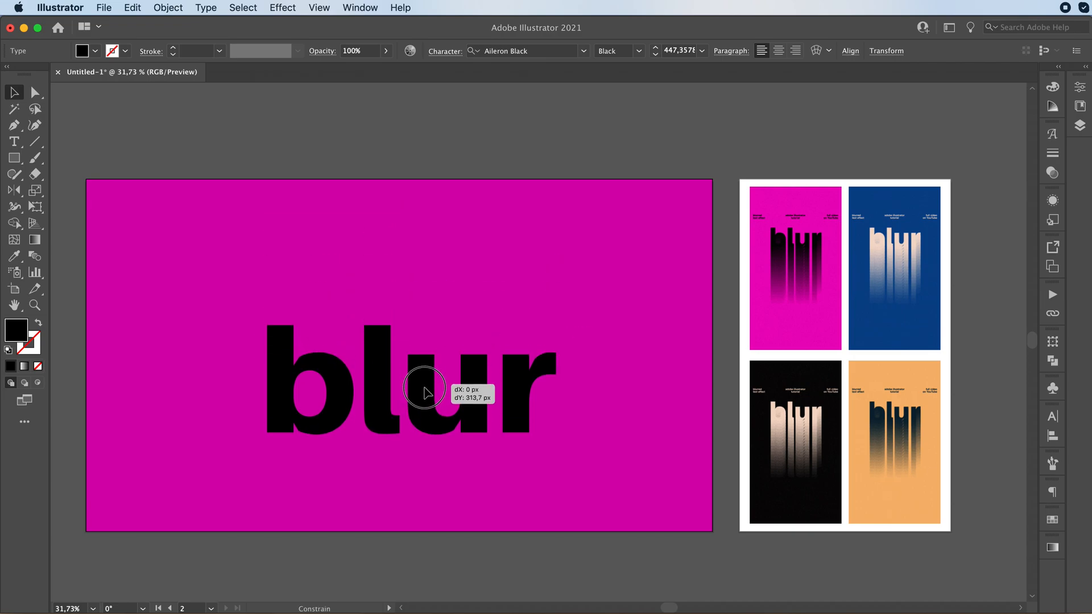
left_click_drag(425, 387, 420, 473)
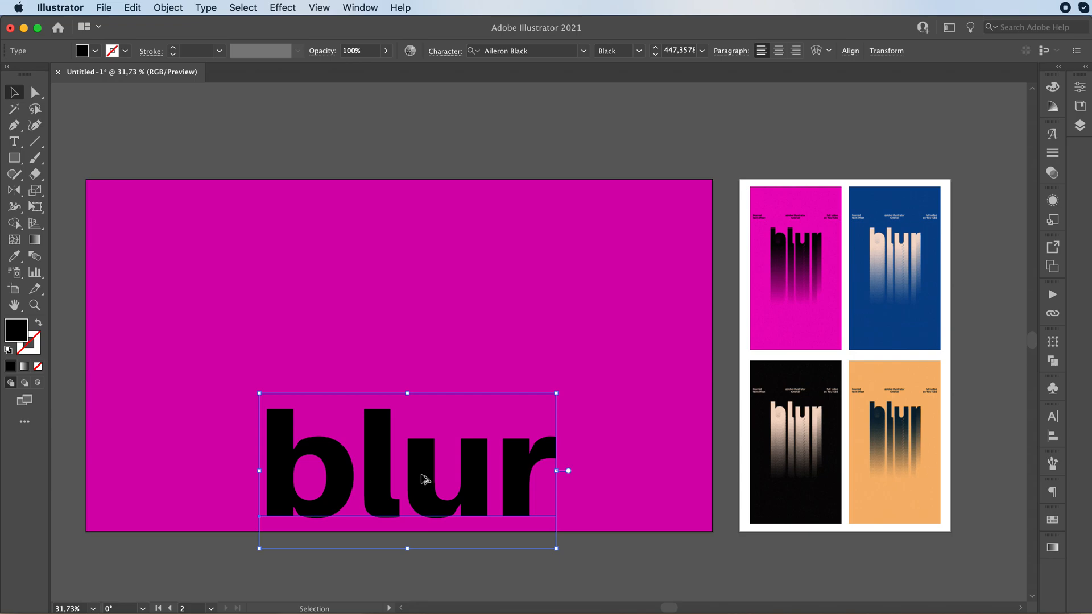
left_click_drag(407, 470, 418, 272)
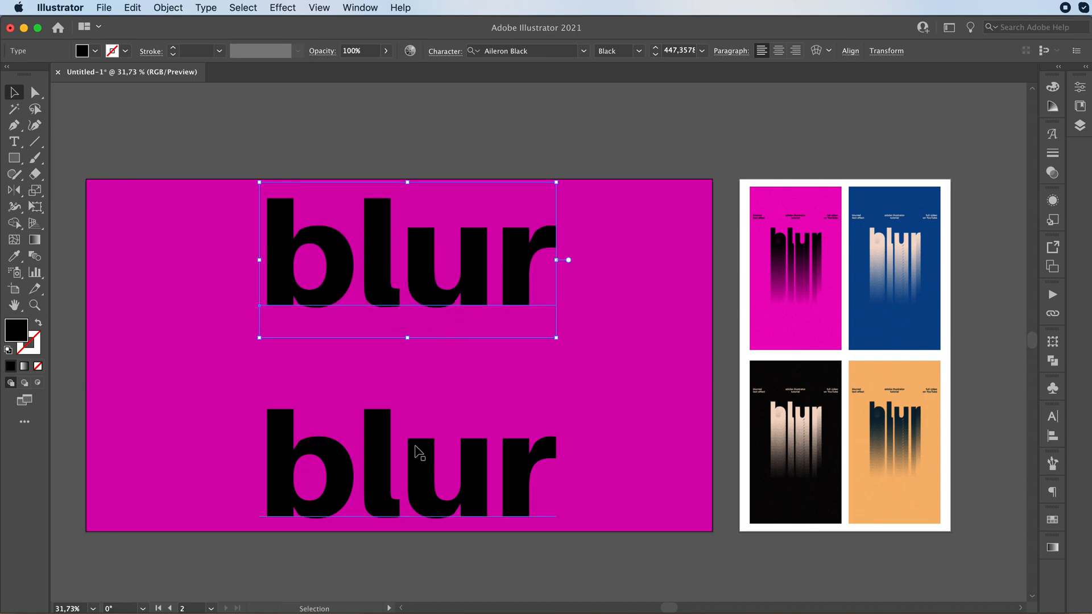
left_click(411, 460)
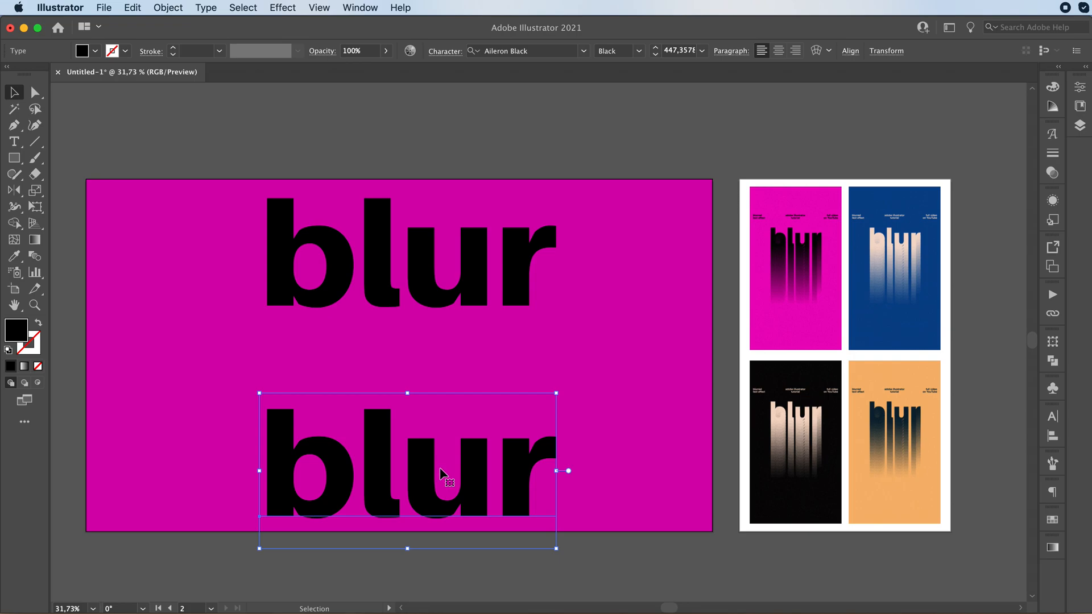
mouse_move(1052, 172)
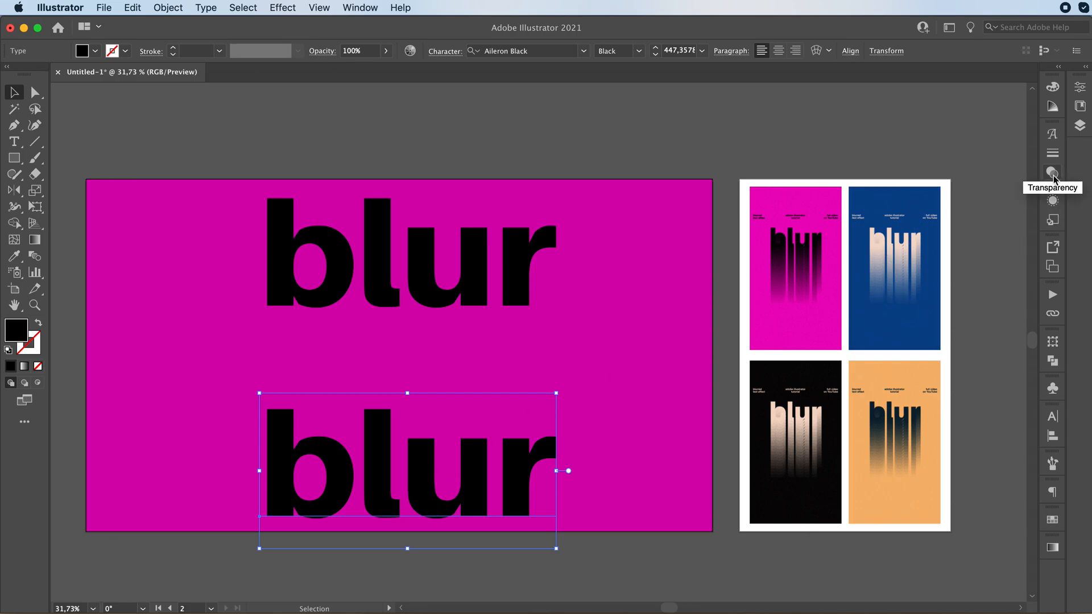
- Set the bottom 'blur' copy to 0% opacity in Transparency, then select both copies
left_click(1052, 172)
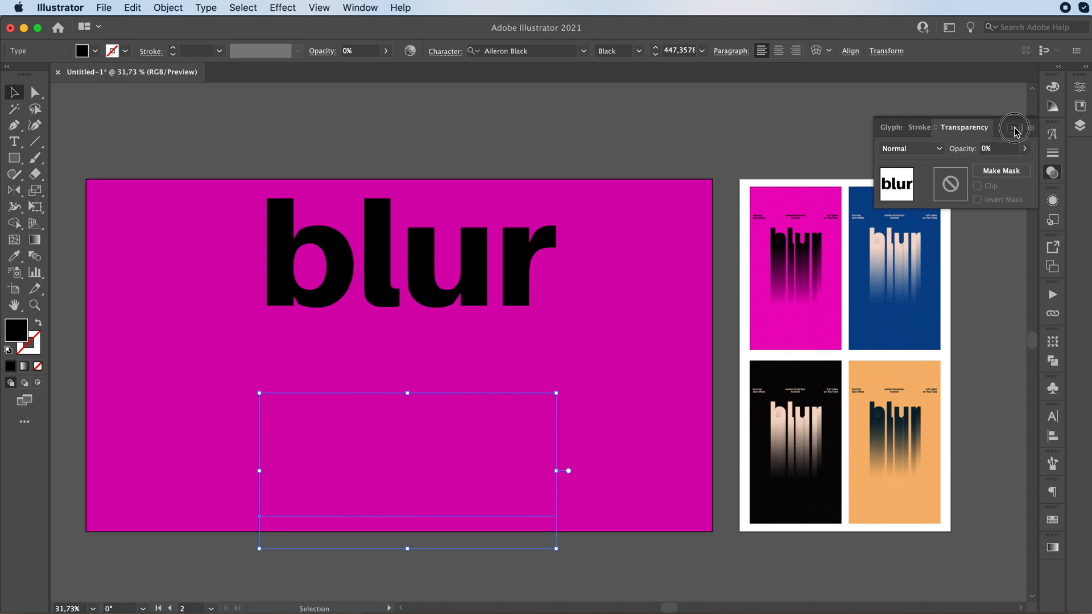
left_click(1014, 130)
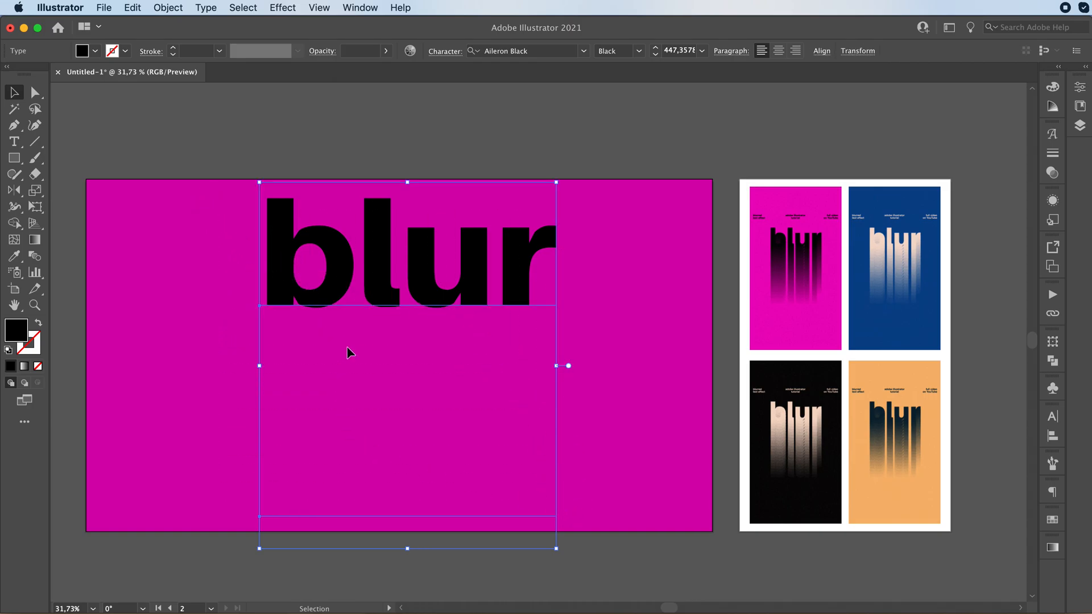
- Make a blend of the two 'blur' texts via Object > Blend so the letters fade downward
left_click(169, 8)
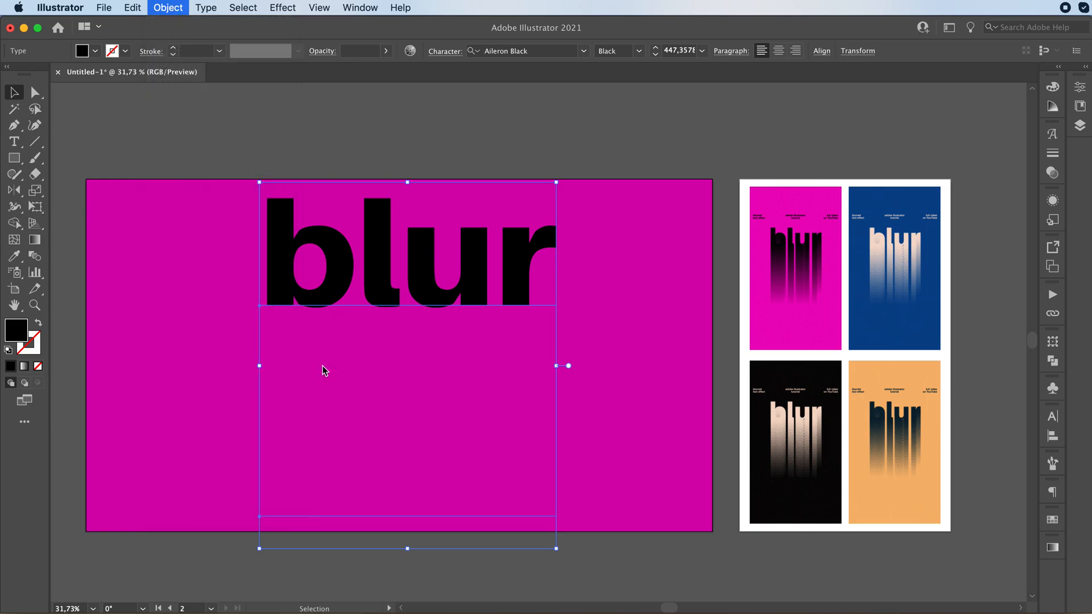
left_click(168, 8)
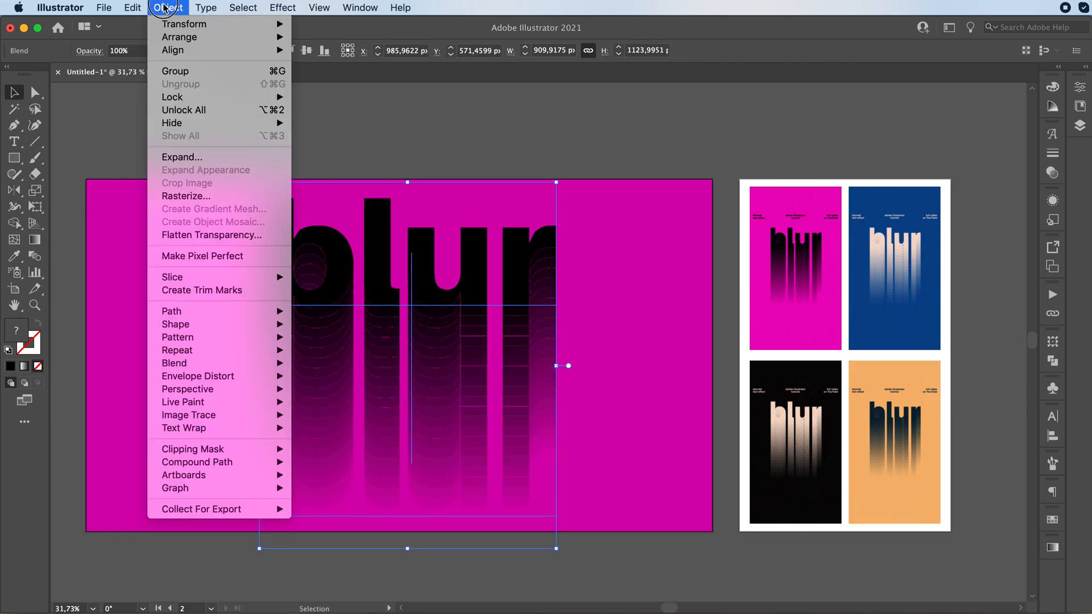
left_click(167, 8)
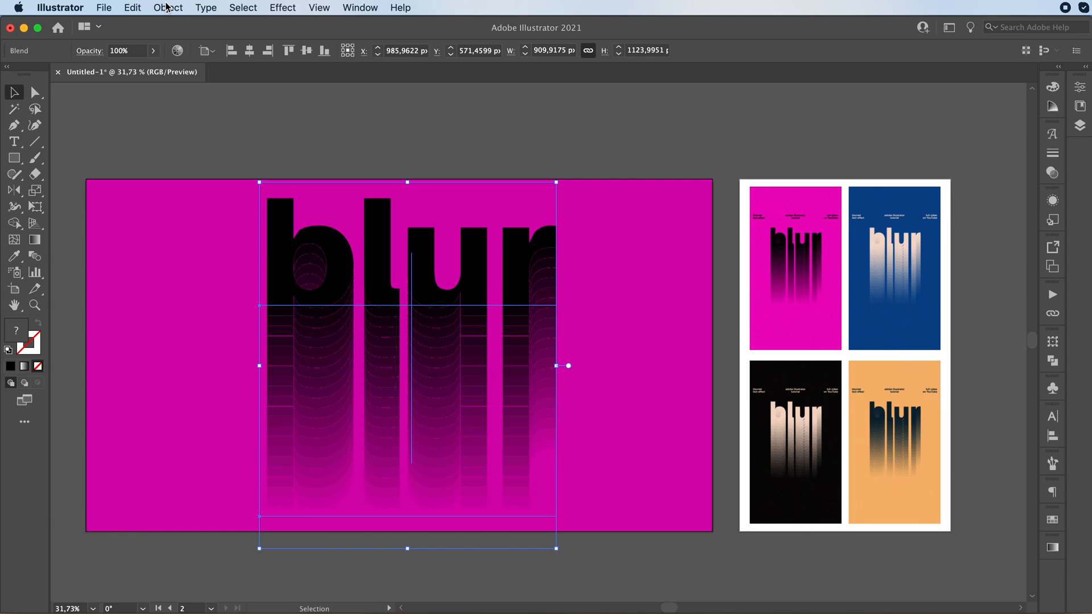
left_click(167, 8)
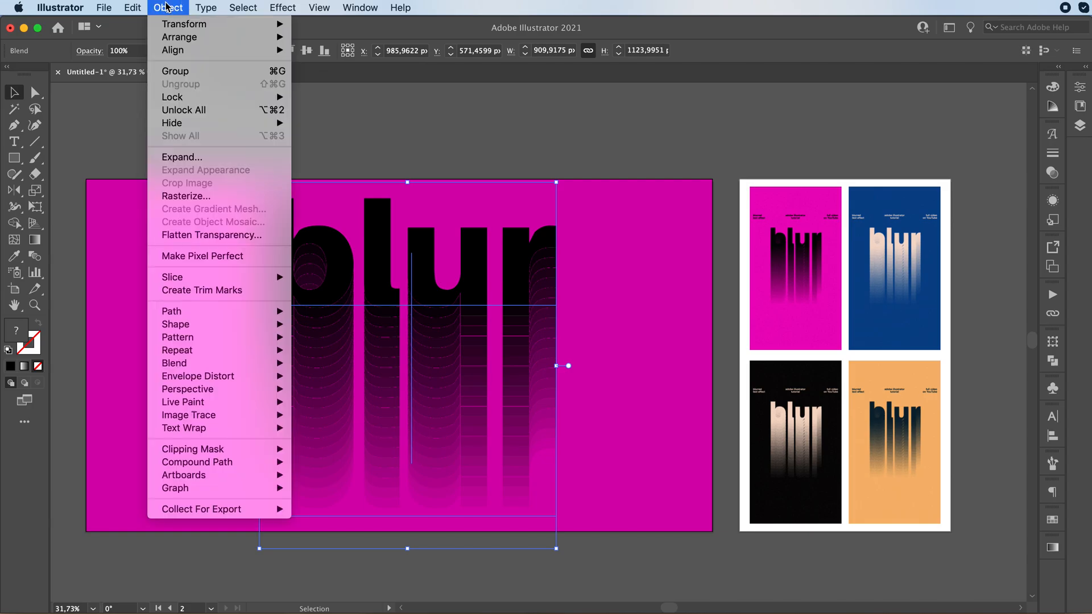
mouse_move(178, 350)
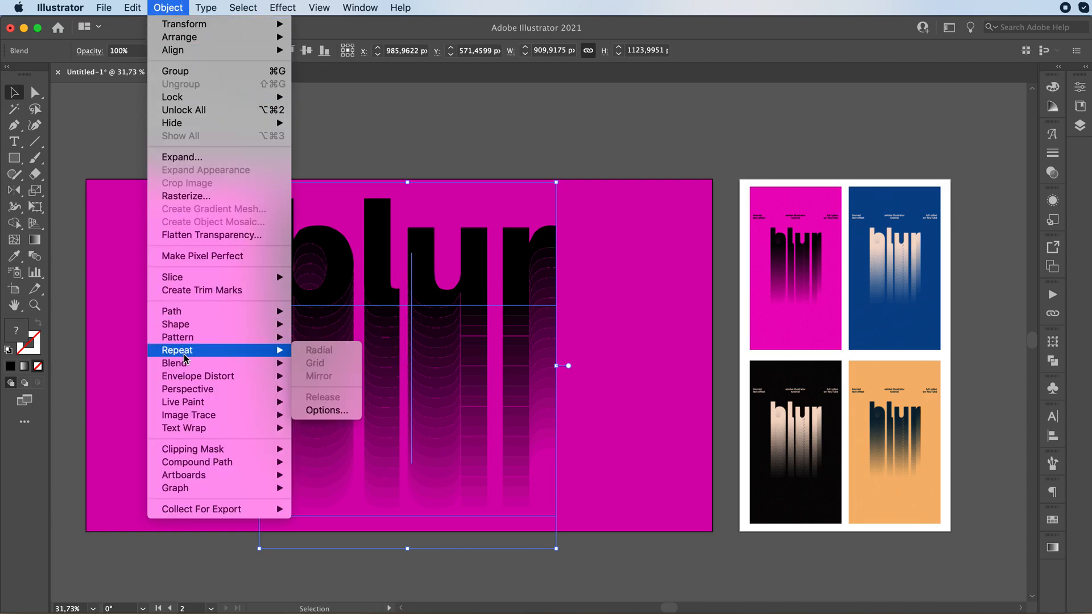
mouse_move(174, 363)
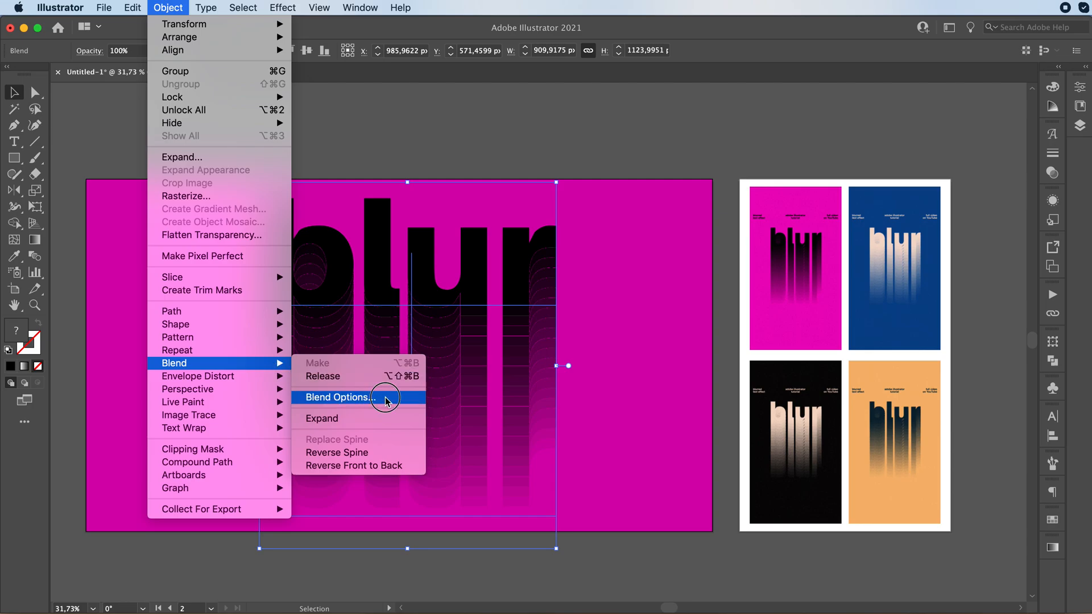
- In Blend Options with Specified Steps, preview 30, 6 and 14, then confirm 20 steps
left_click(338, 397)
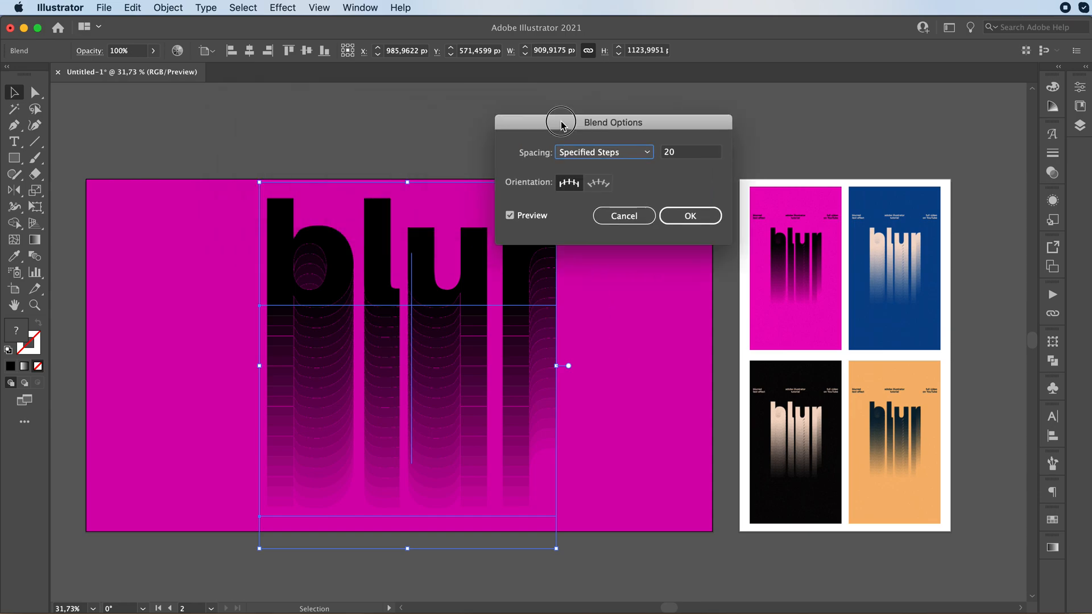
left_click_drag(561, 122, 716, 124)
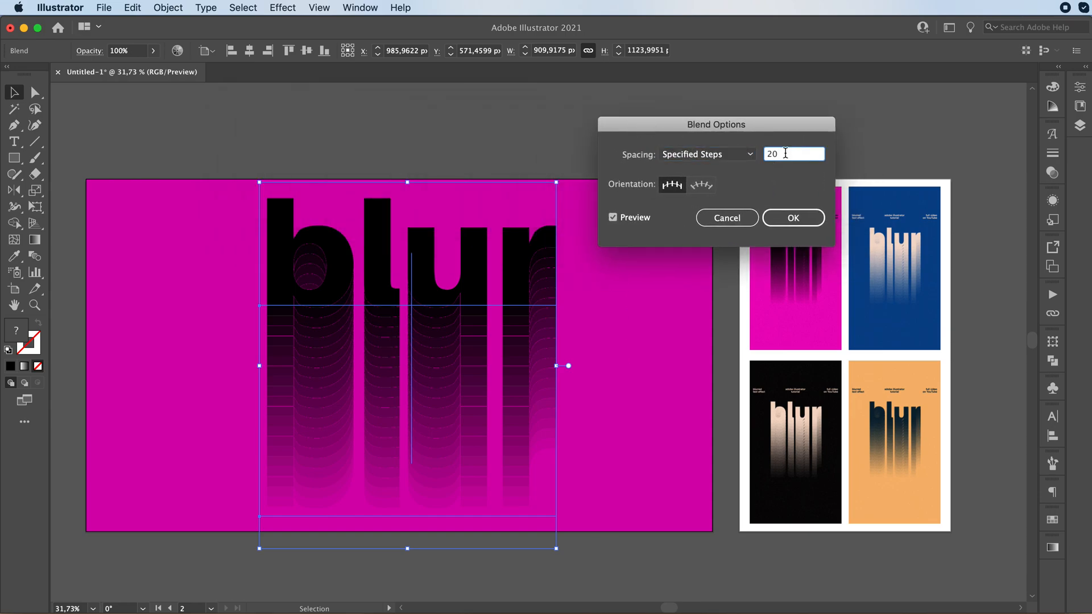
type("30")
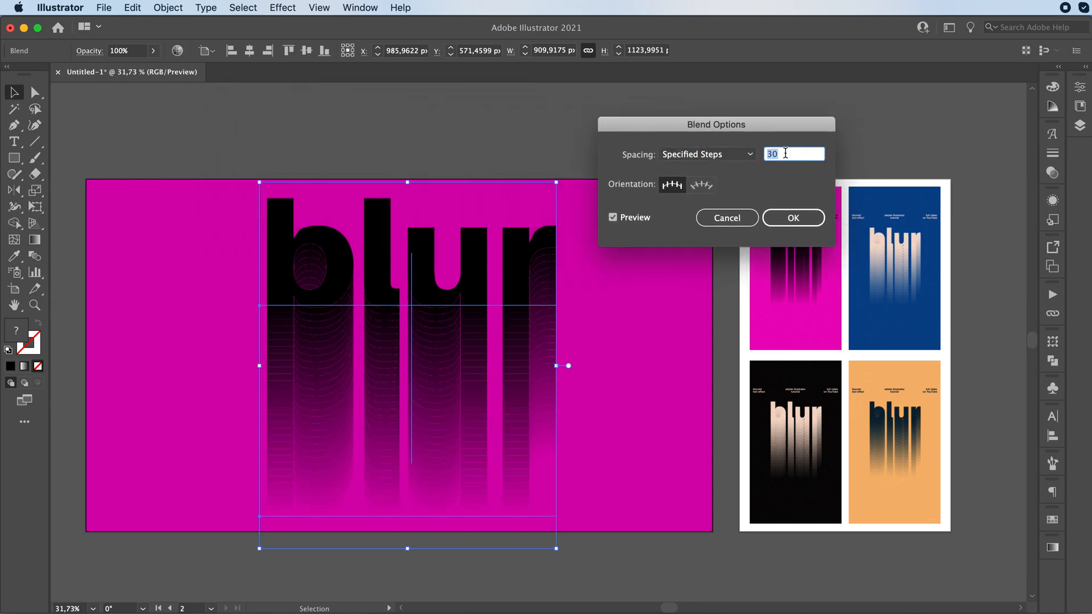
type("6")
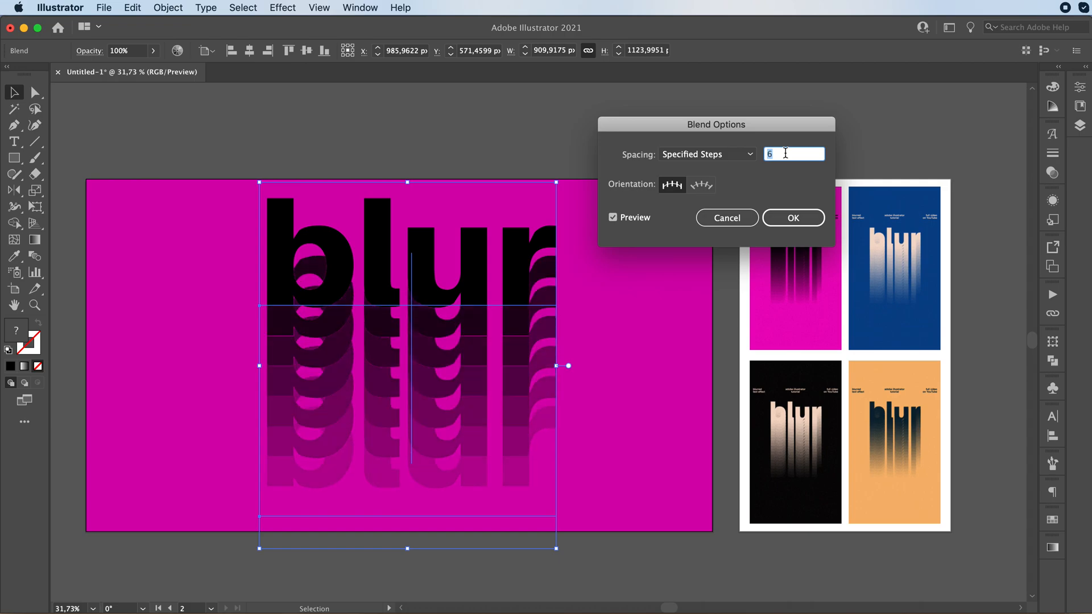
type("14")
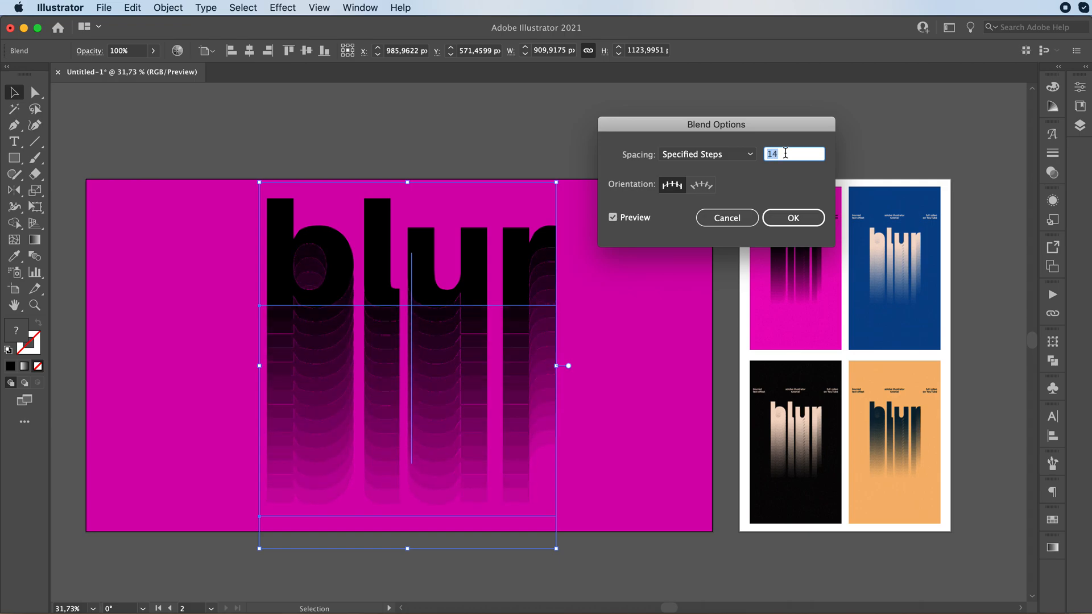
type("20")
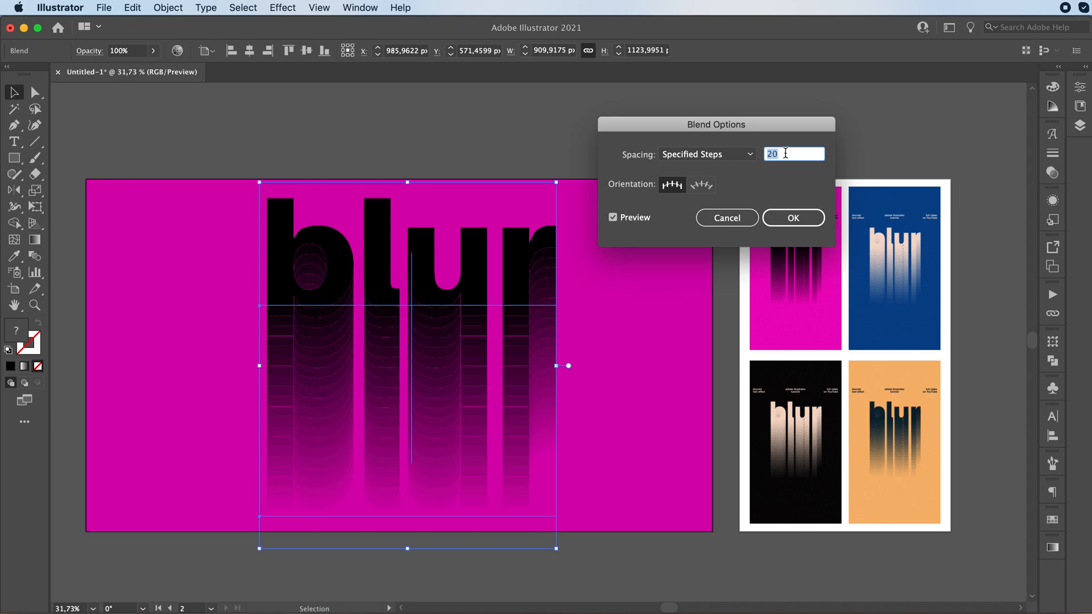
left_click(793, 217)
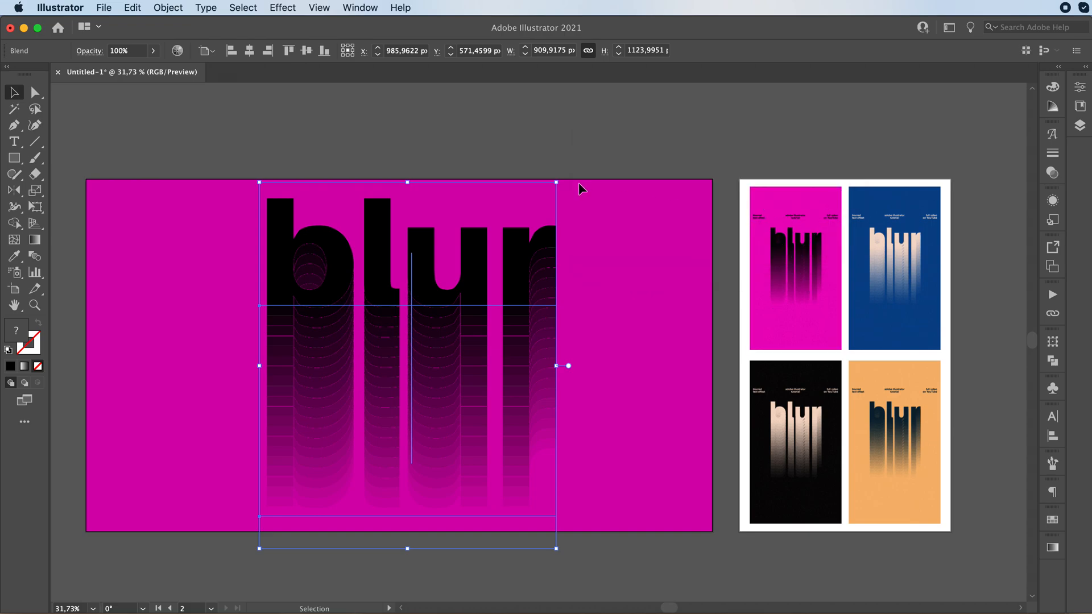
mouse_move(288, 36)
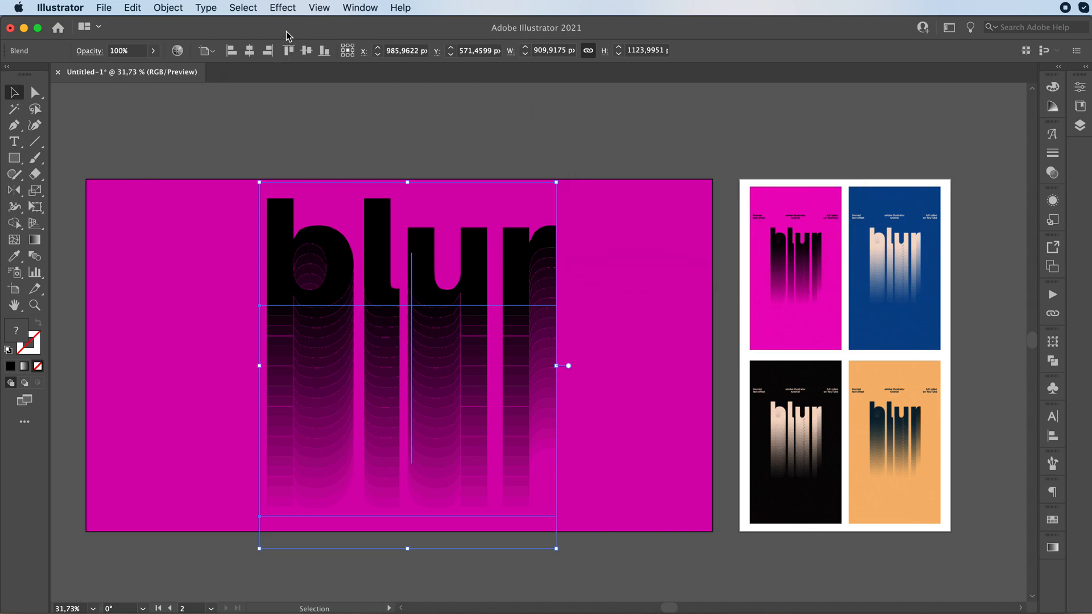
- Apply Effect > Blur > Gaussian Blur with a 1,5 pixel radius to the blended lettering
left_click(282, 8)
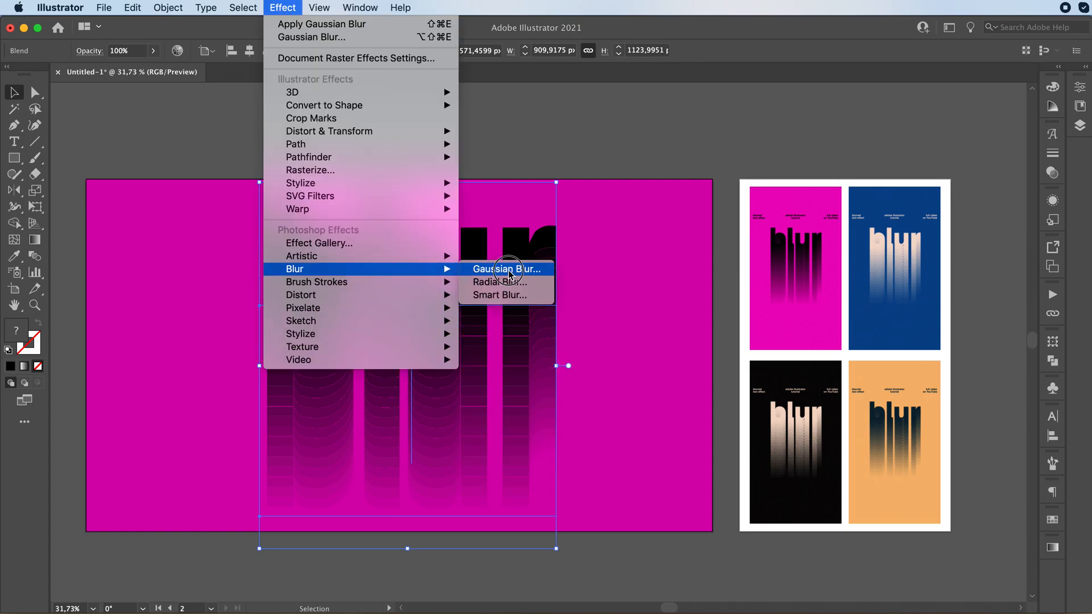
left_click(504, 268)
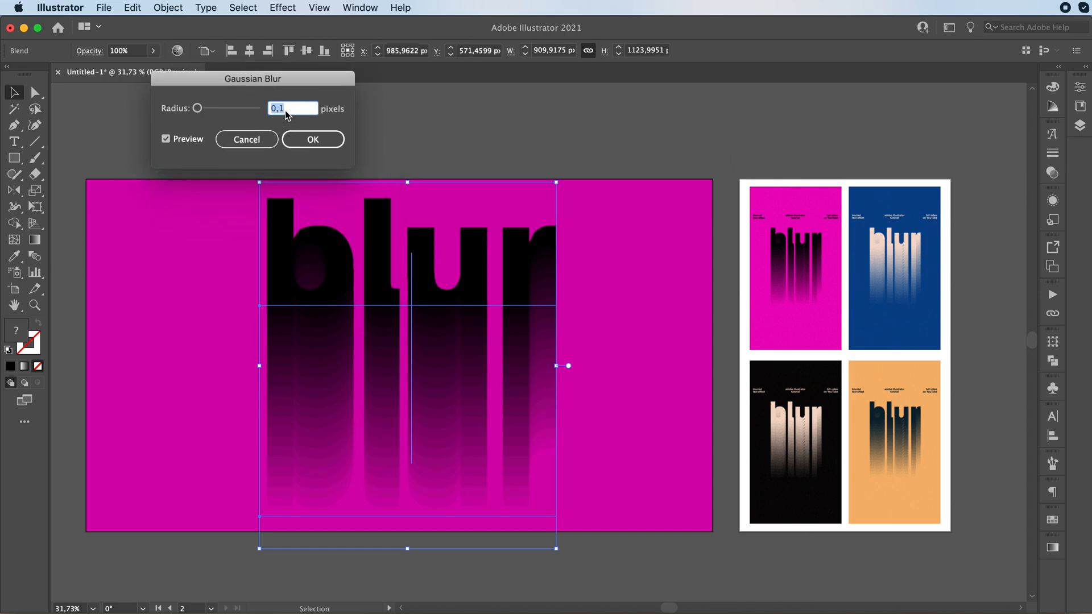
type("1")
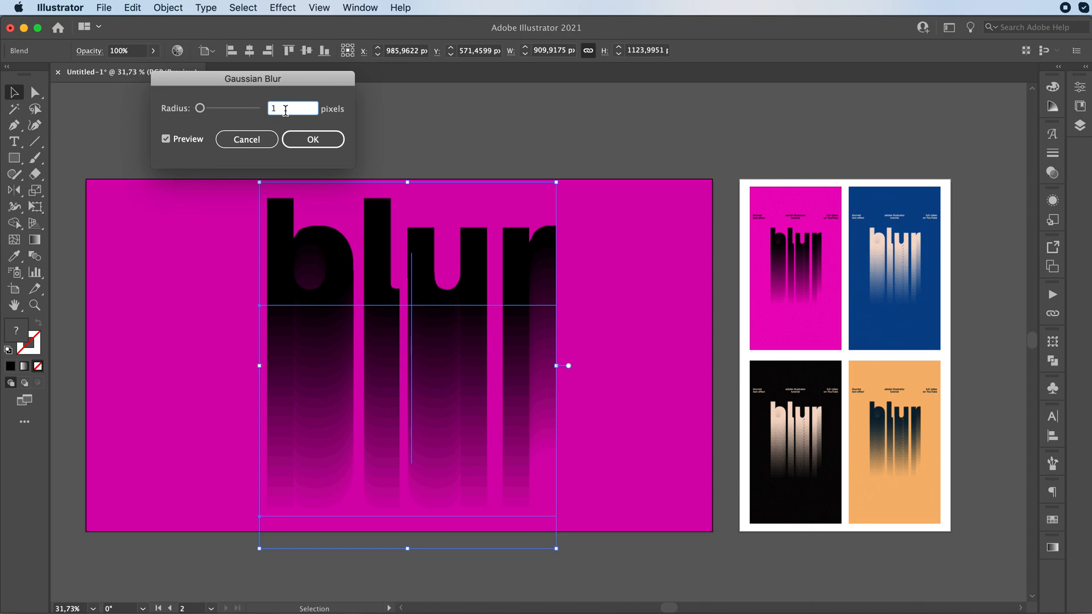
type(",5")
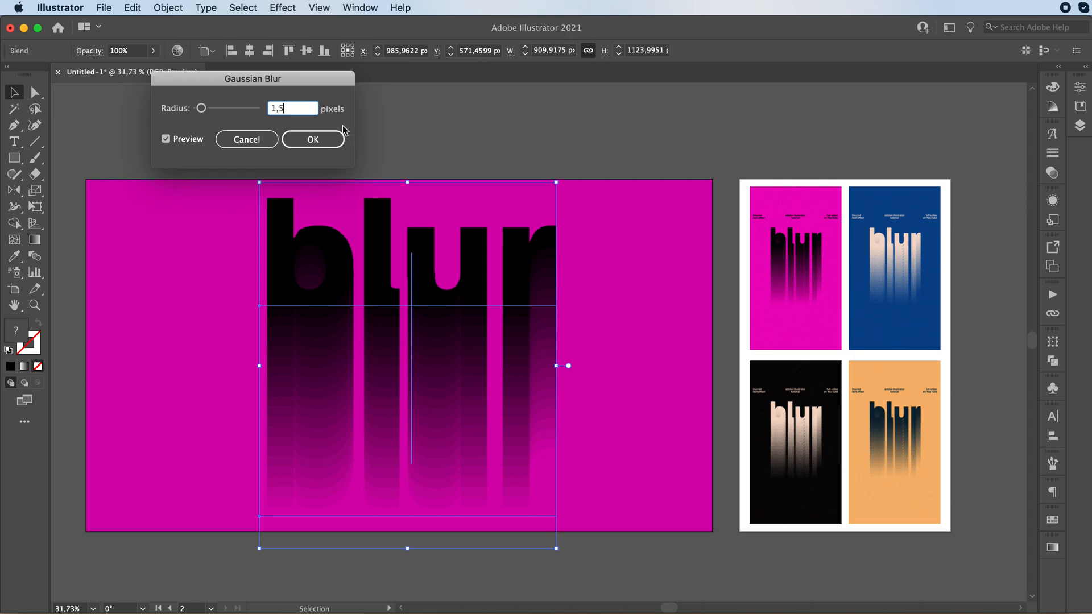
left_click(312, 139)
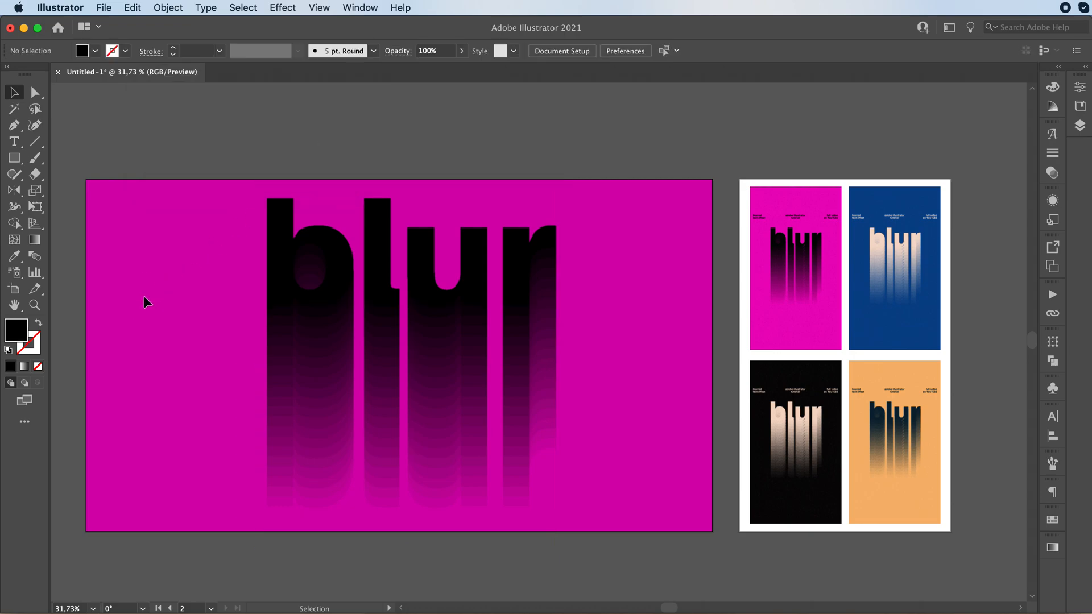
mouse_move(151, 236)
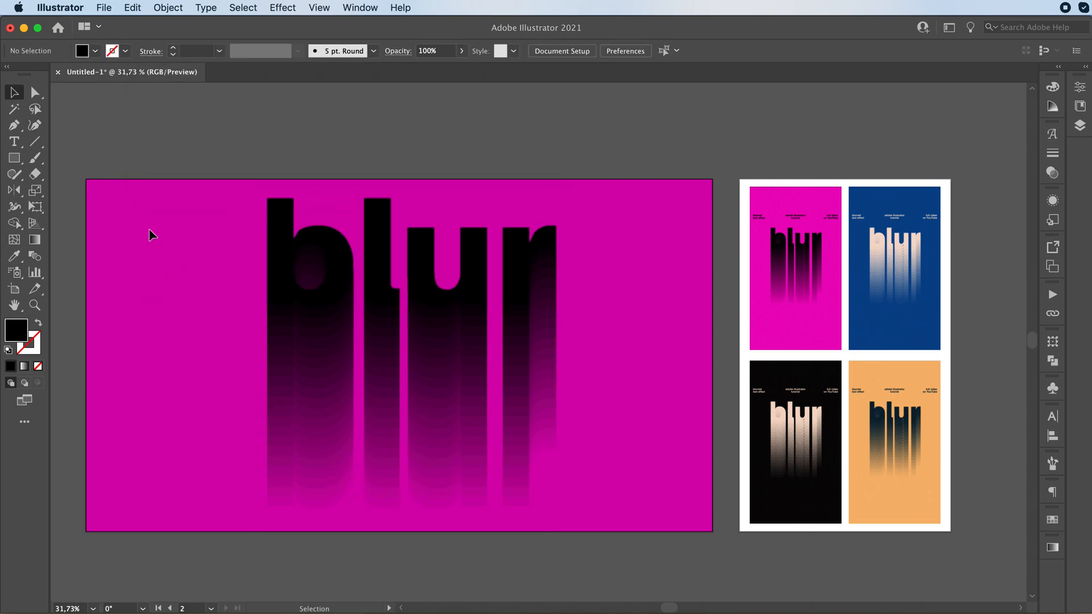
- Add a small 'blend text effect' caption near the artboard's top-left corner with the Type tool
left_click(13, 141)
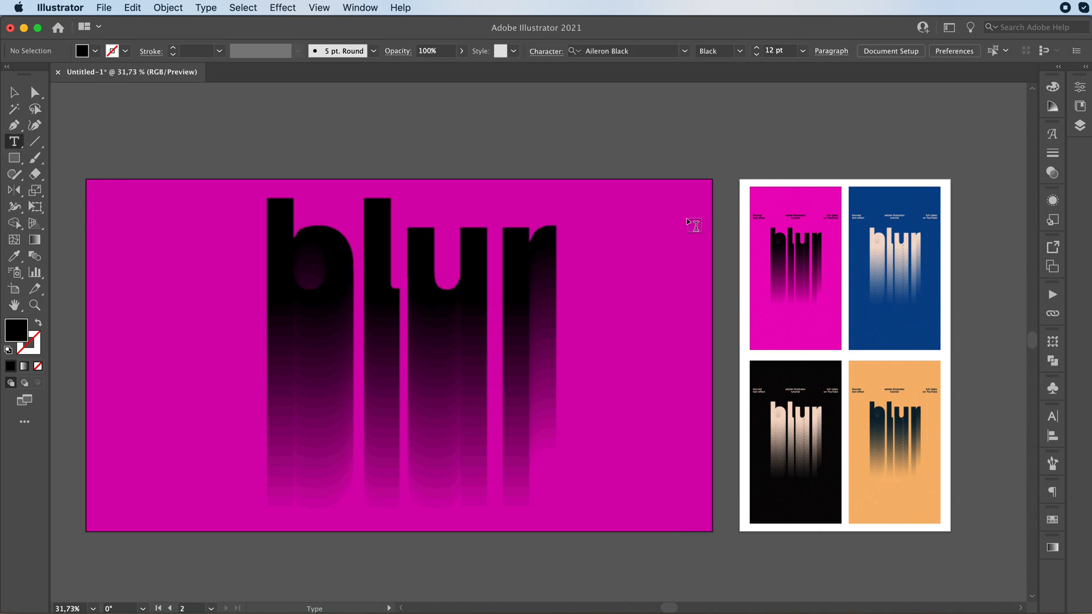
mouse_move(108, 244)
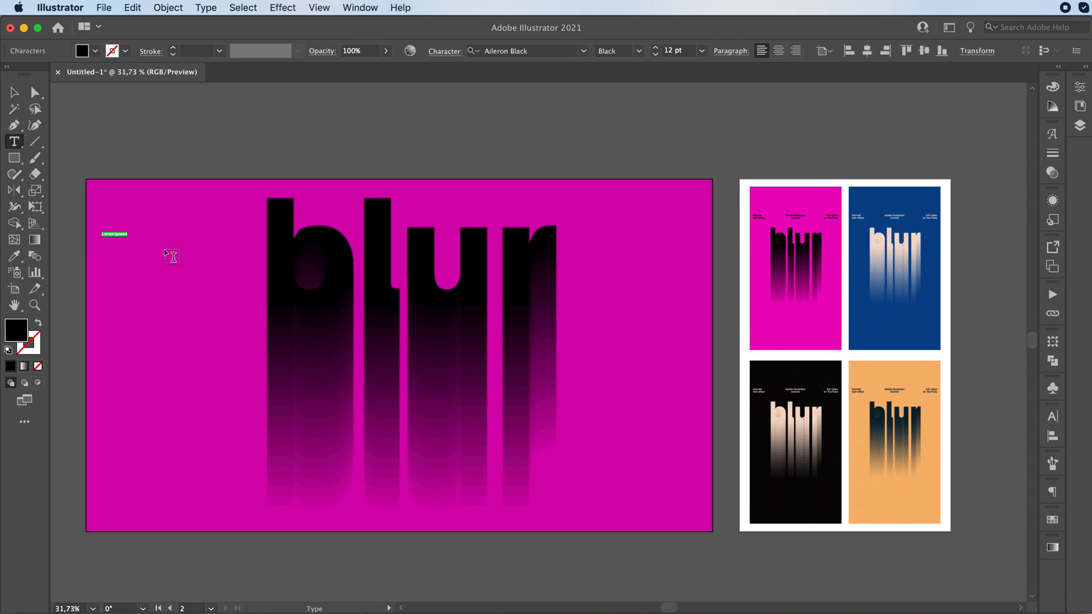
mouse_move(234, 257)
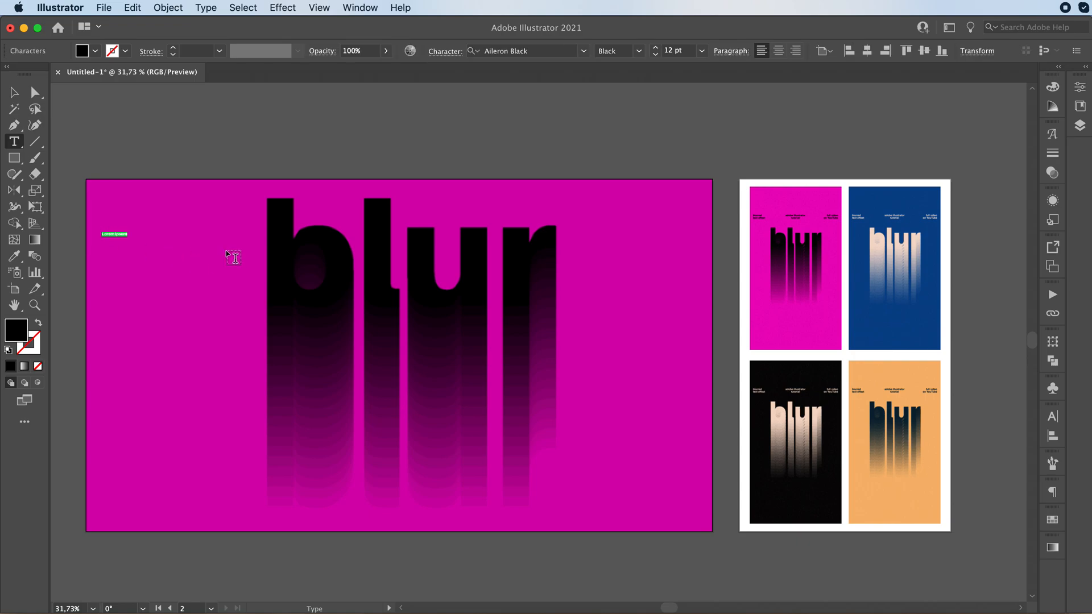
left_click(114, 233)
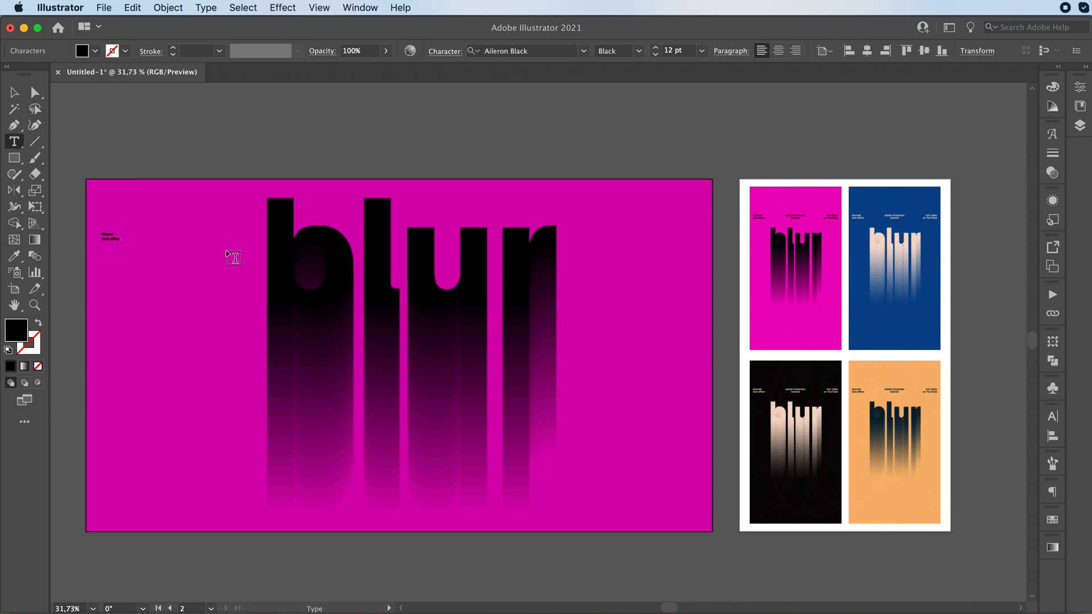
- Position the caption in the top-left corner, copy it lower on the left edge, and begin editing the copy
left_click(13, 92)
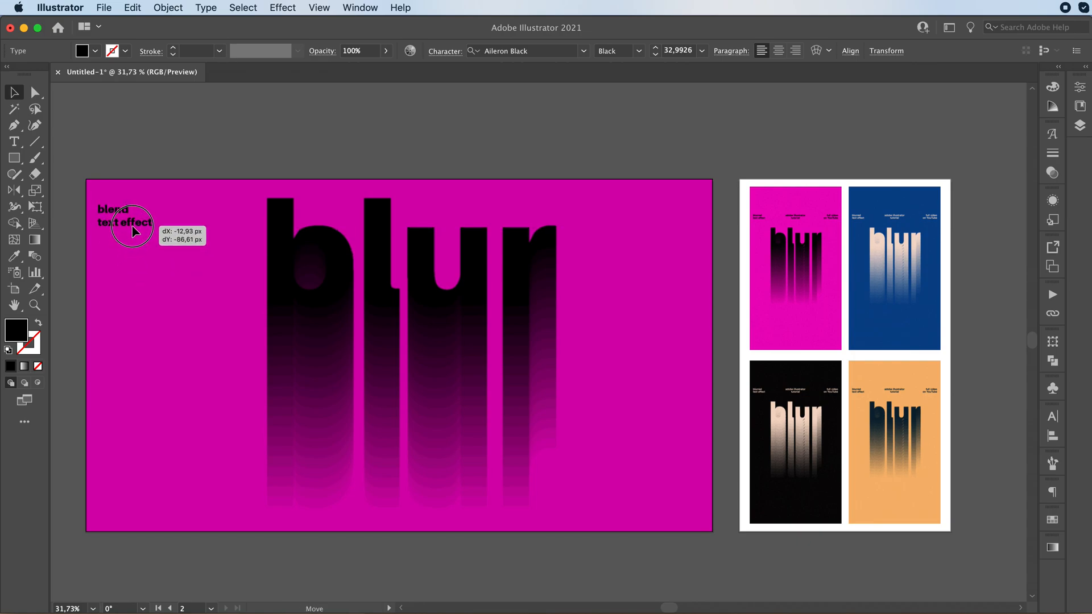
left_click_drag(132, 229, 131, 216)
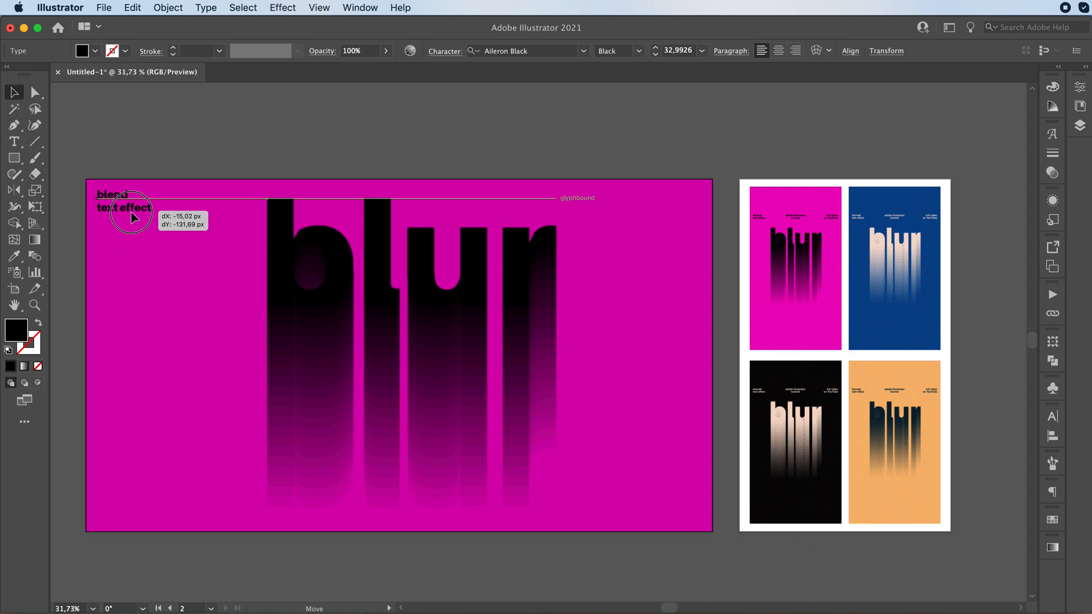
left_click_drag(132, 218, 141, 339)
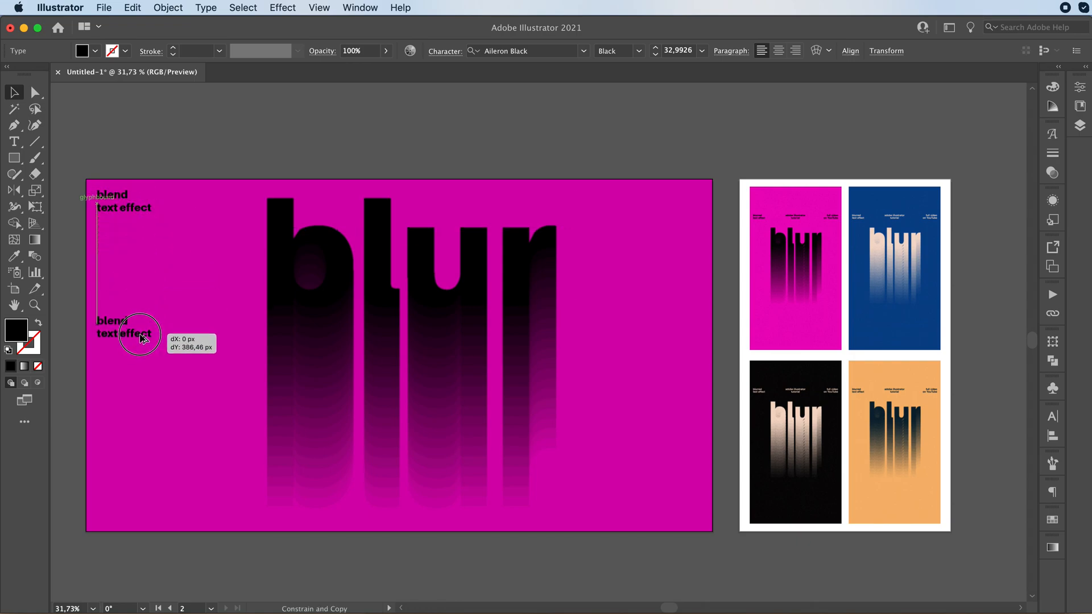
left_click_drag(139, 338, 136, 367)
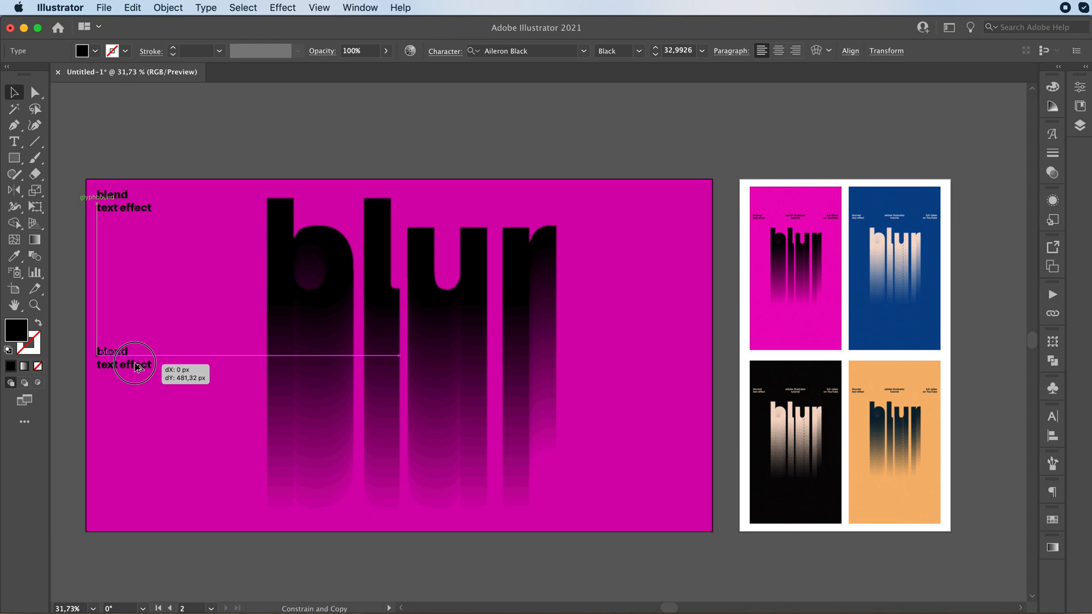
double_click(113, 346)
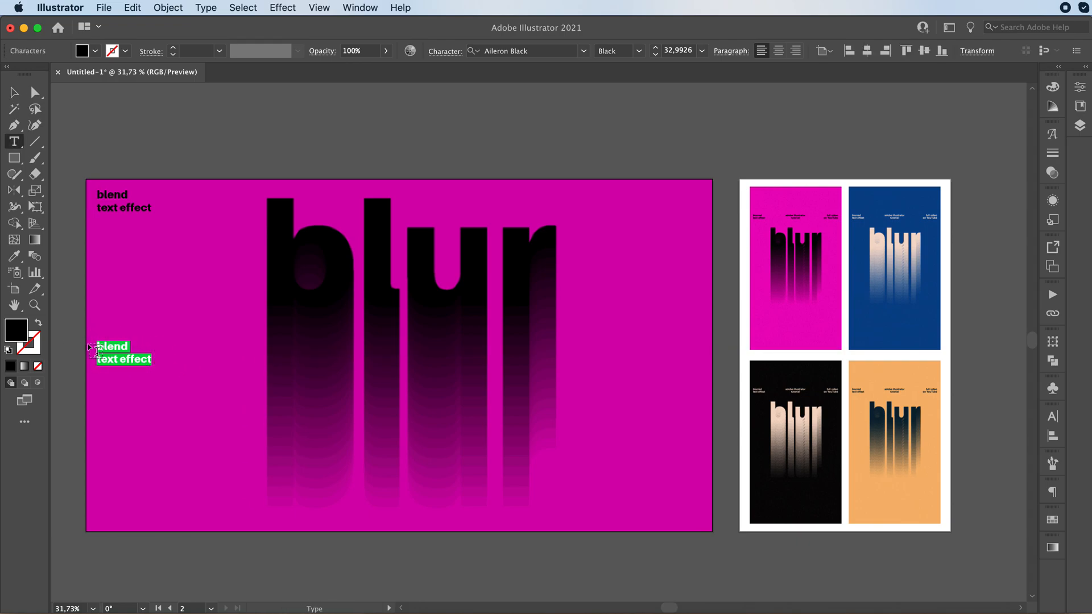
- Retype the left-edge caption copy to read 'adobe illustrator tutorial'
type("adobe il")
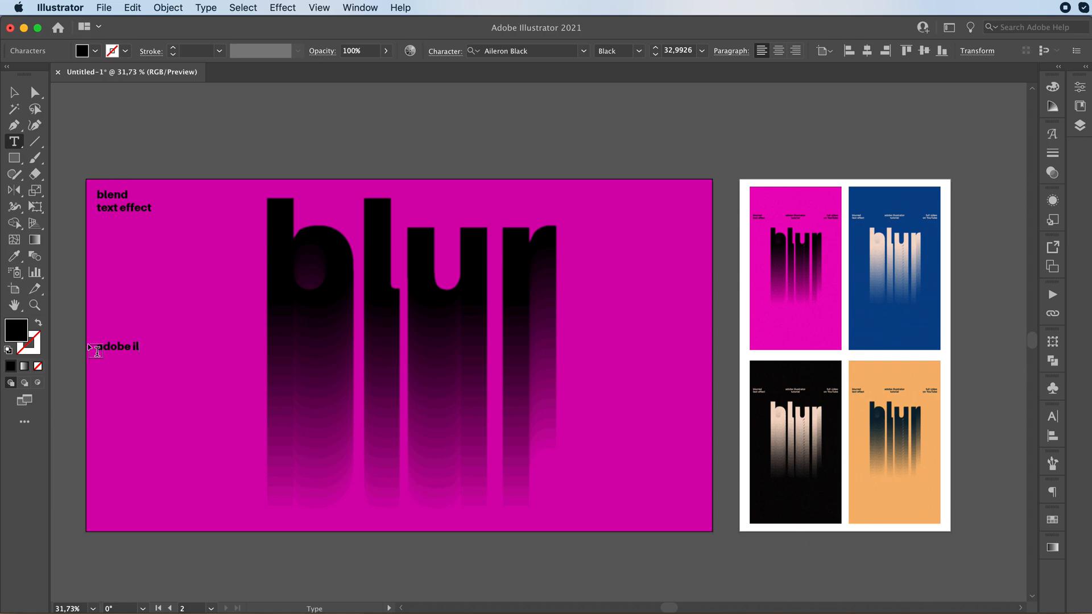
type("lustrator")
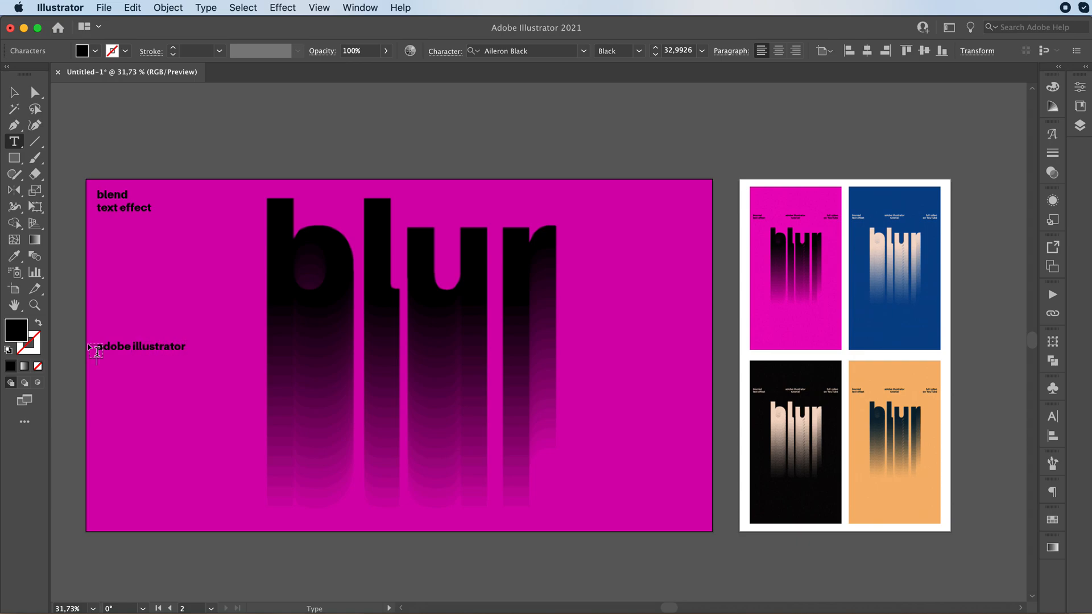
type("tutorial")
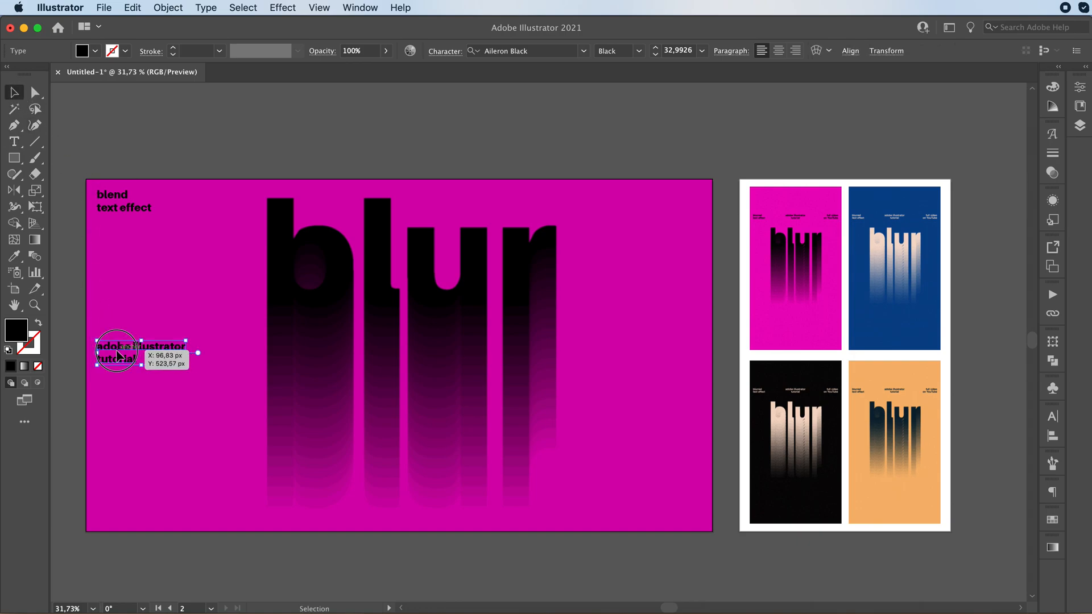
- Copy the caption to the bottom-left corner and retype it as 'subcribe to my YouTube!'
left_click_drag(116, 351, 122, 508)
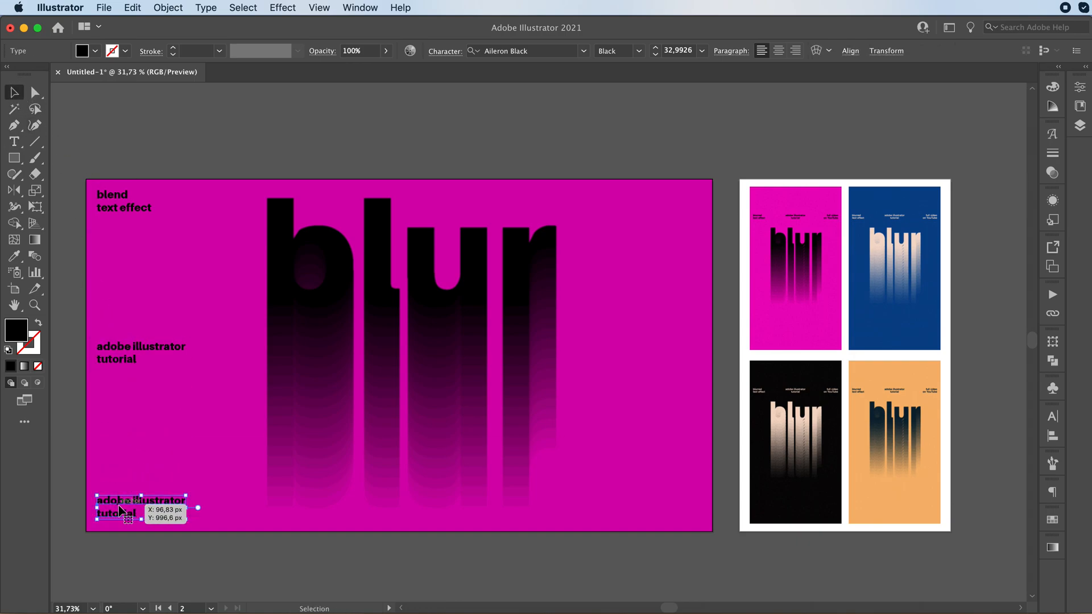
double_click(138, 507)
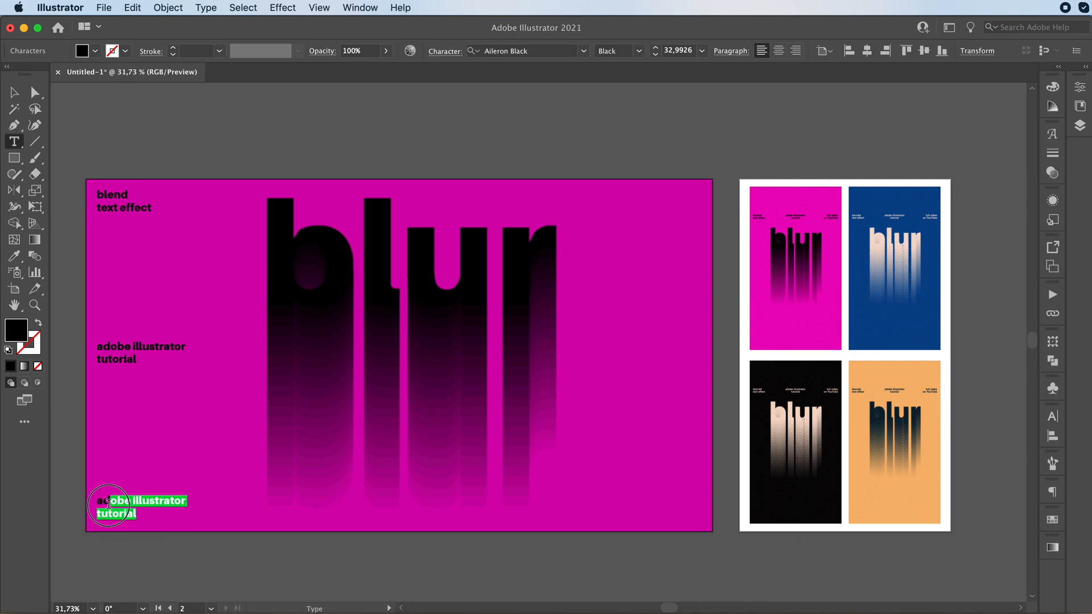
type("subc")
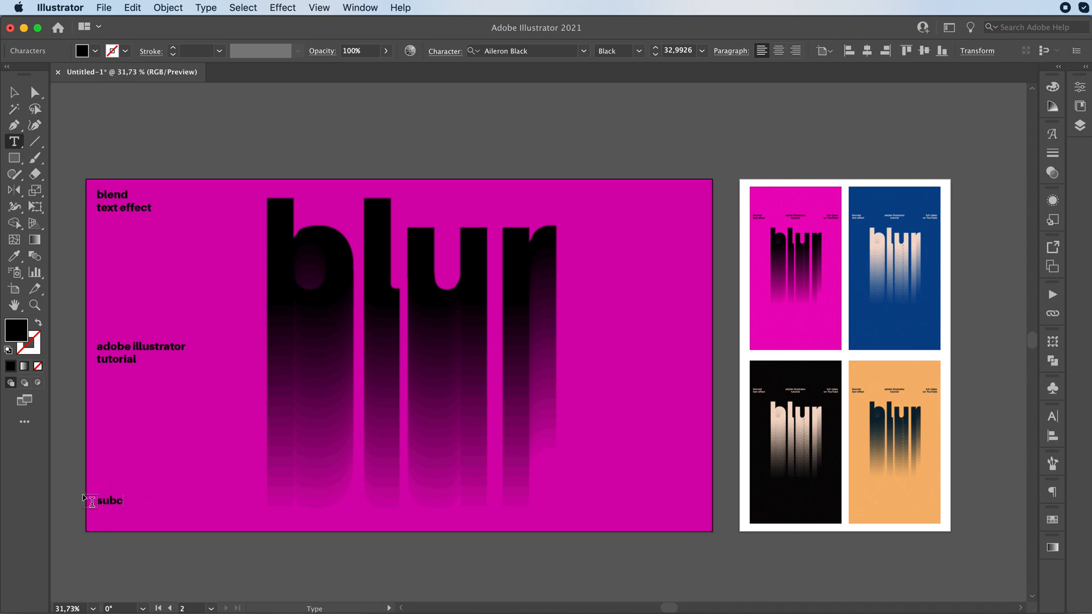
type("ribe to")
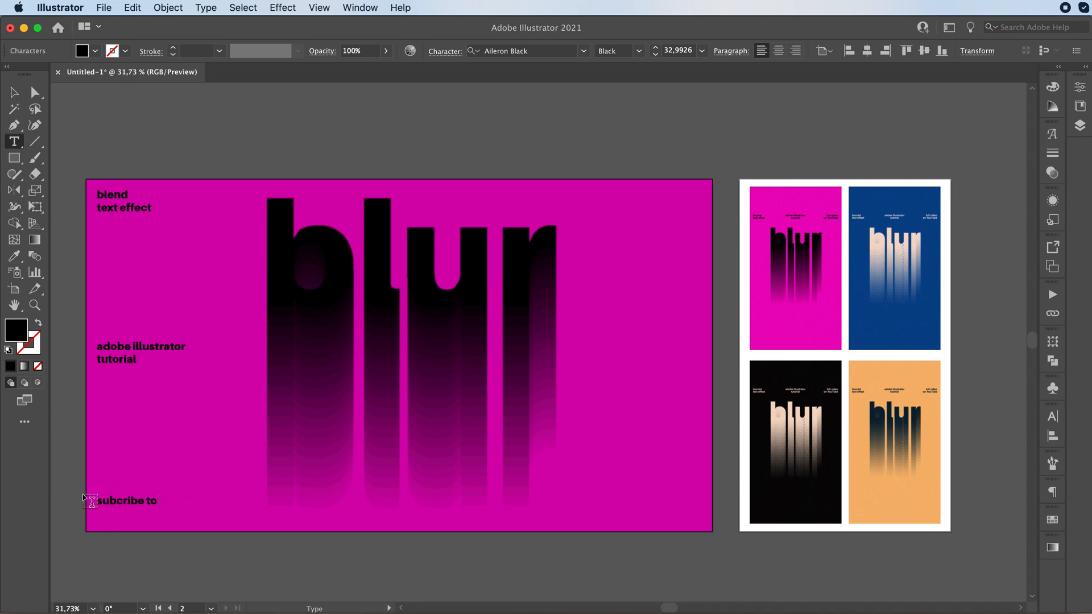
type("my Yout")
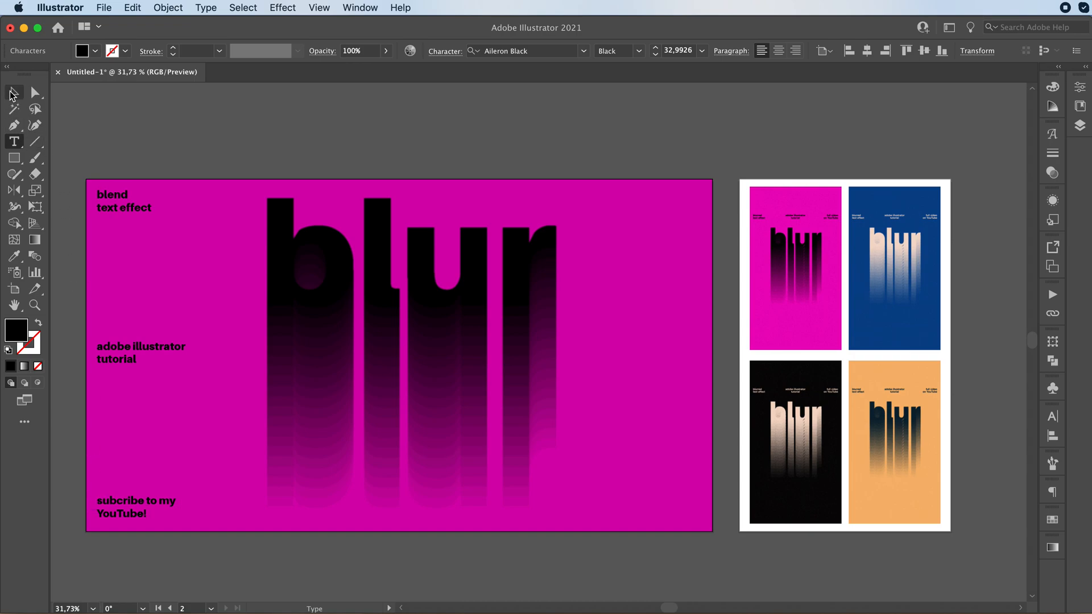
left_click(14, 93)
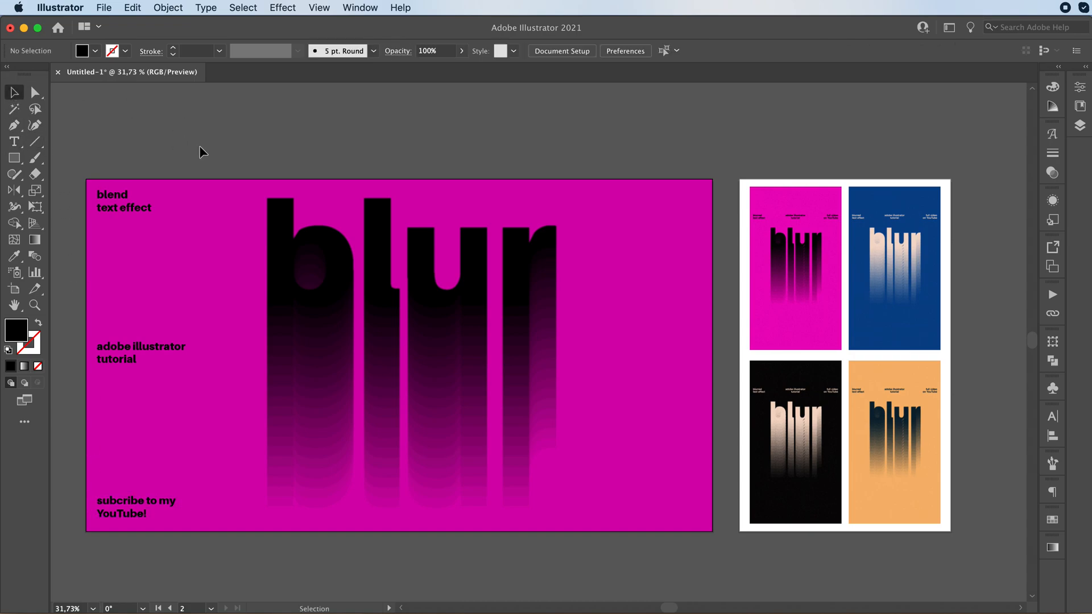
mouse_move(188, 189)
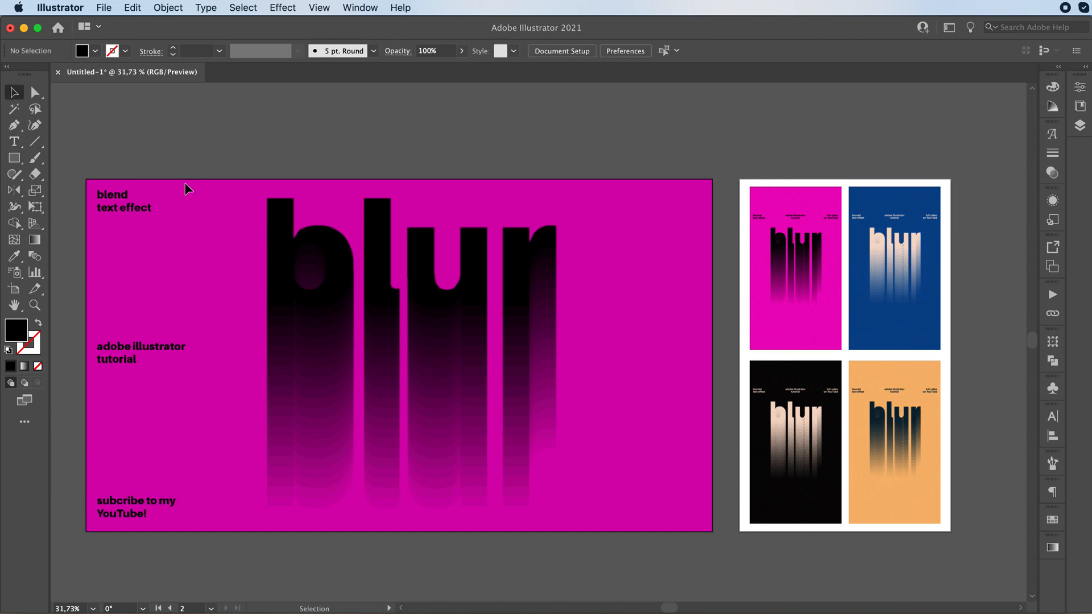
- Select the blurred title, captions and pink background rectangle together for copying
left_click(776, 456)
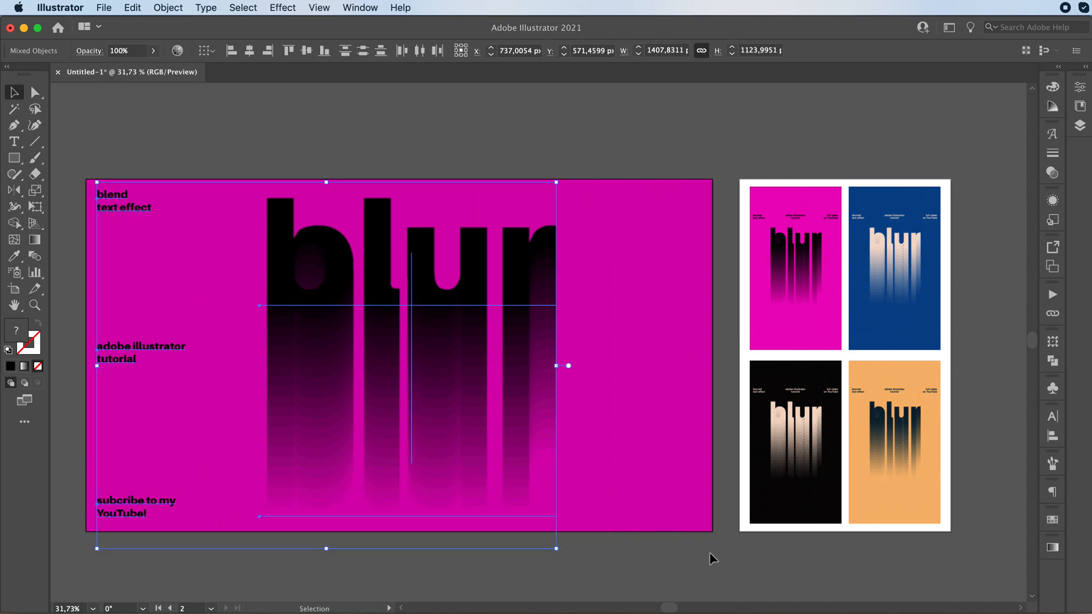
left_click(168, 8)
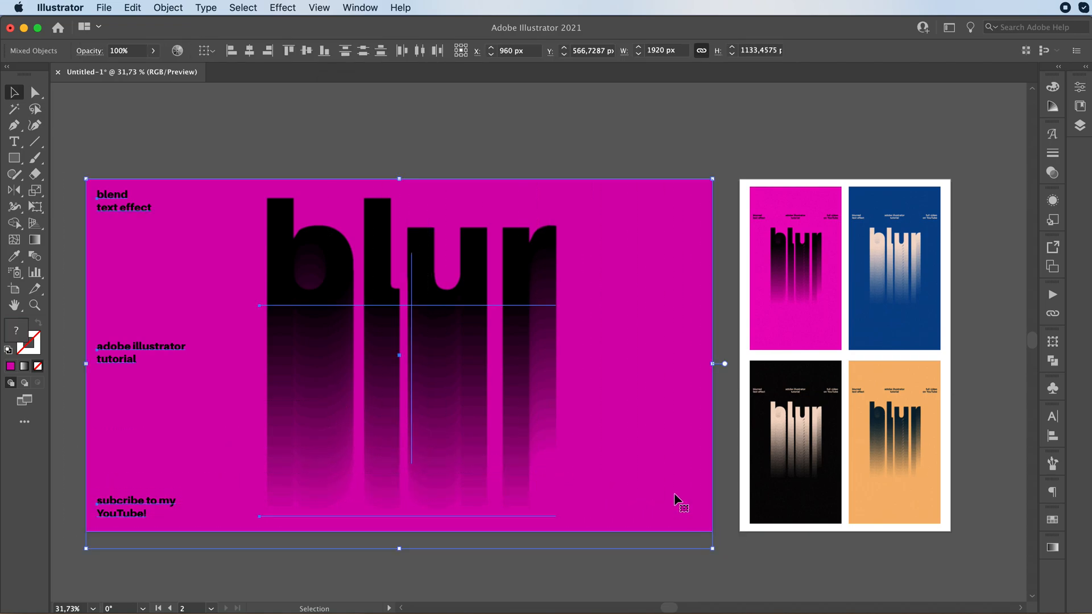
mouse_move(579, 402)
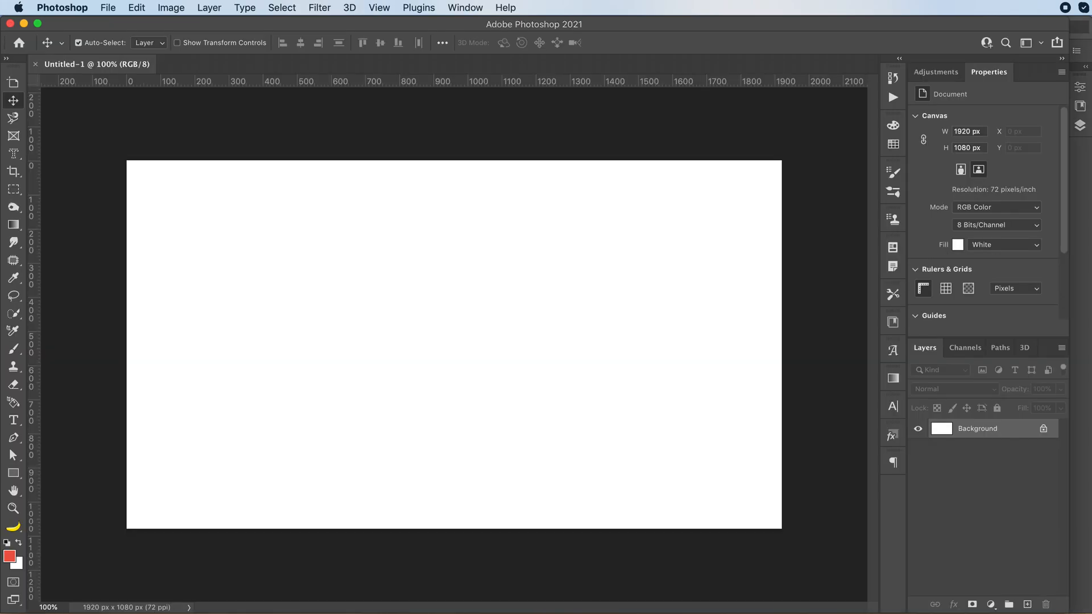
mouse_move(525, 351)
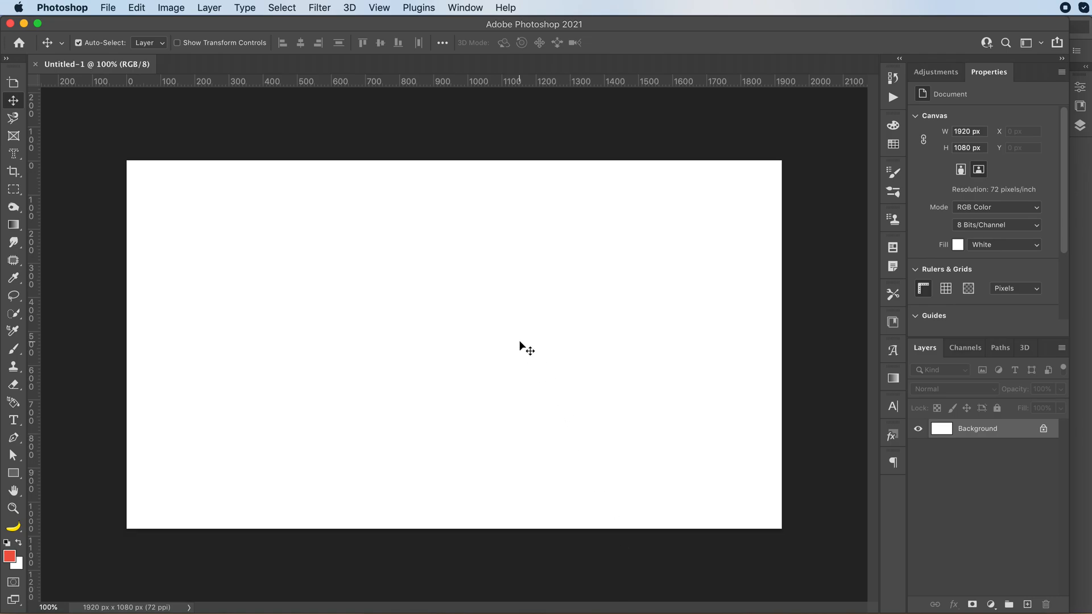
mouse_move(531, 346)
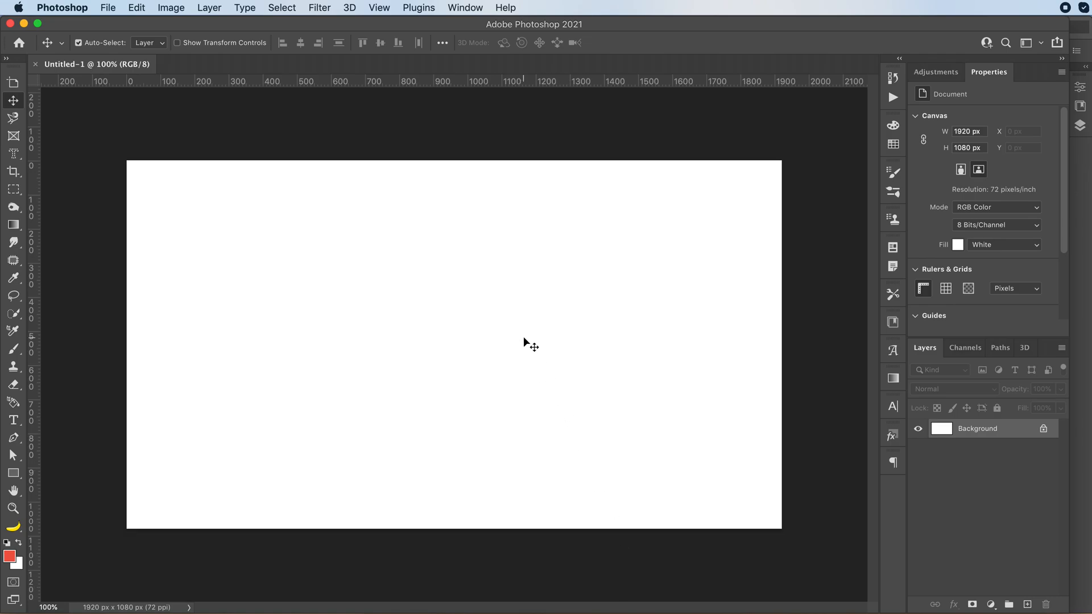
- Paste the poster as a Smart Object and stretch it to fill the 1920x1080 canvas
left_click(79, 42)
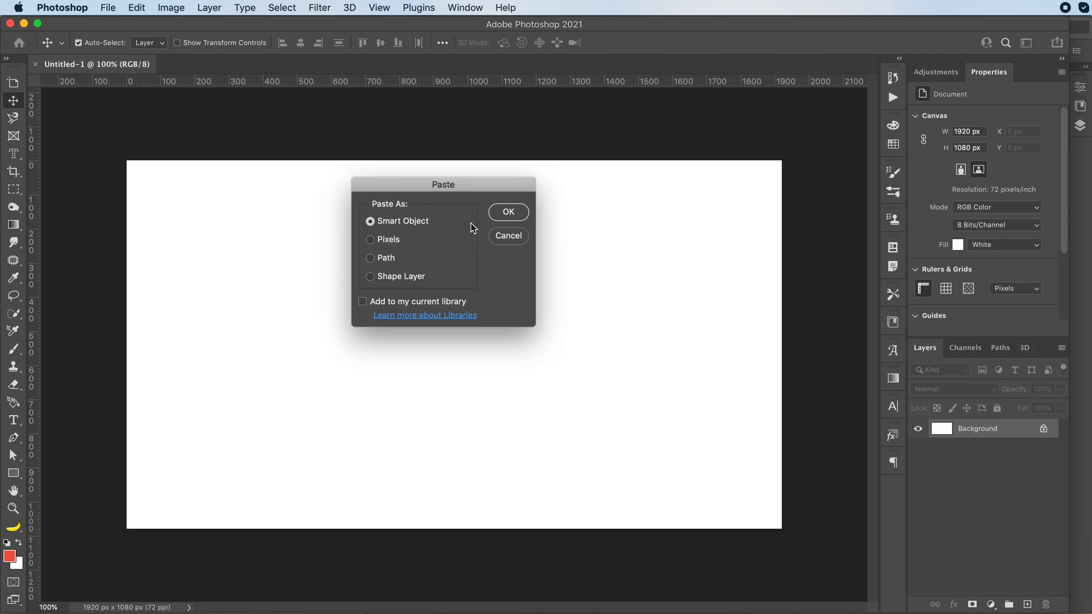
left_click(507, 212)
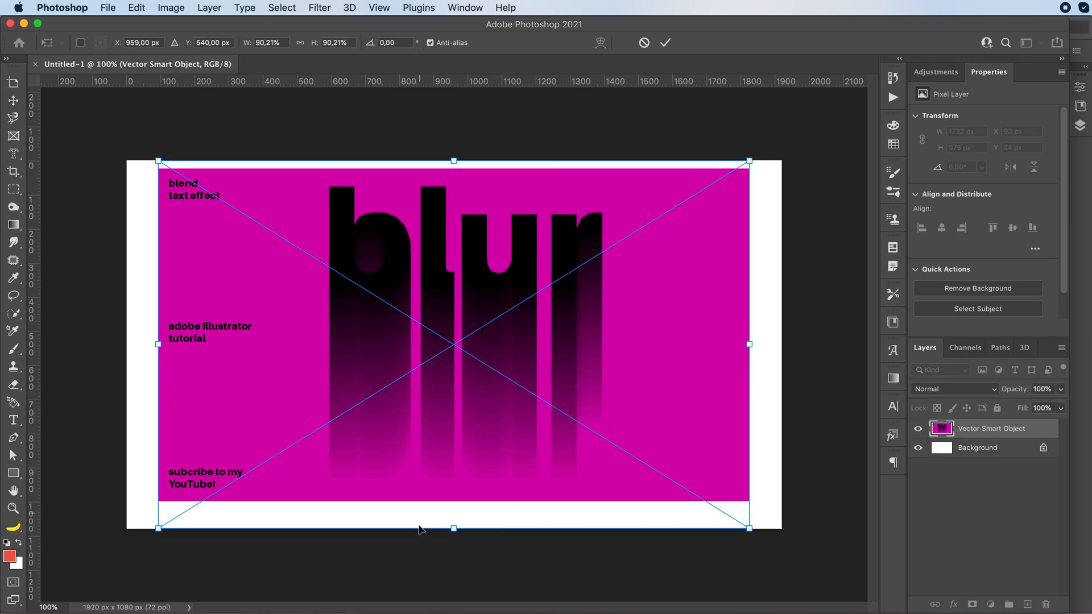
left_click_drag(453, 528, 454, 550)
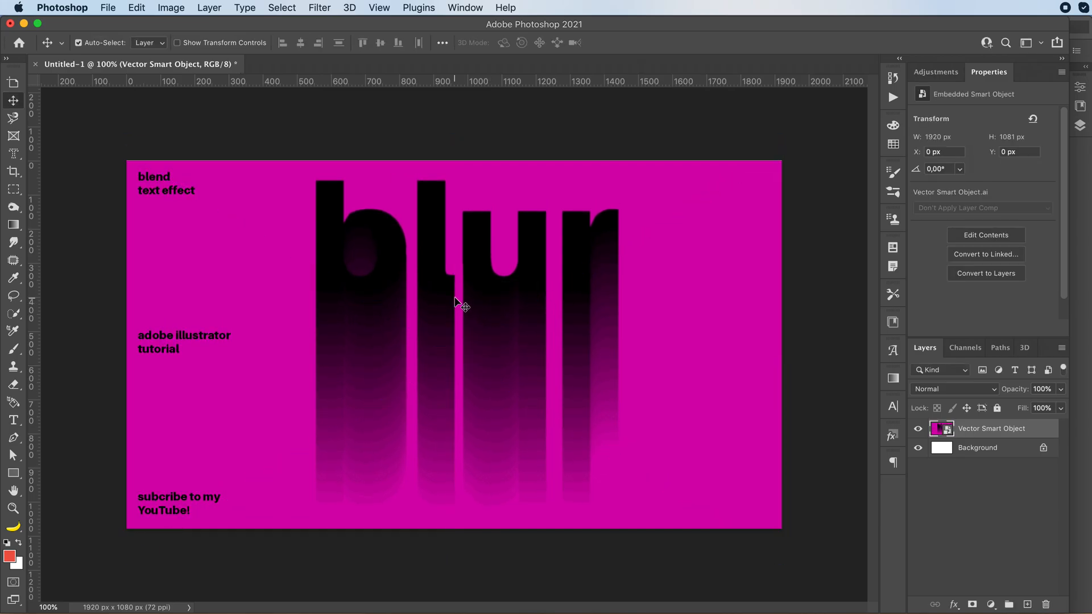
- Nudge the poster up one pixel and add Gaussian monochromatic noise at amount 5
key("up")
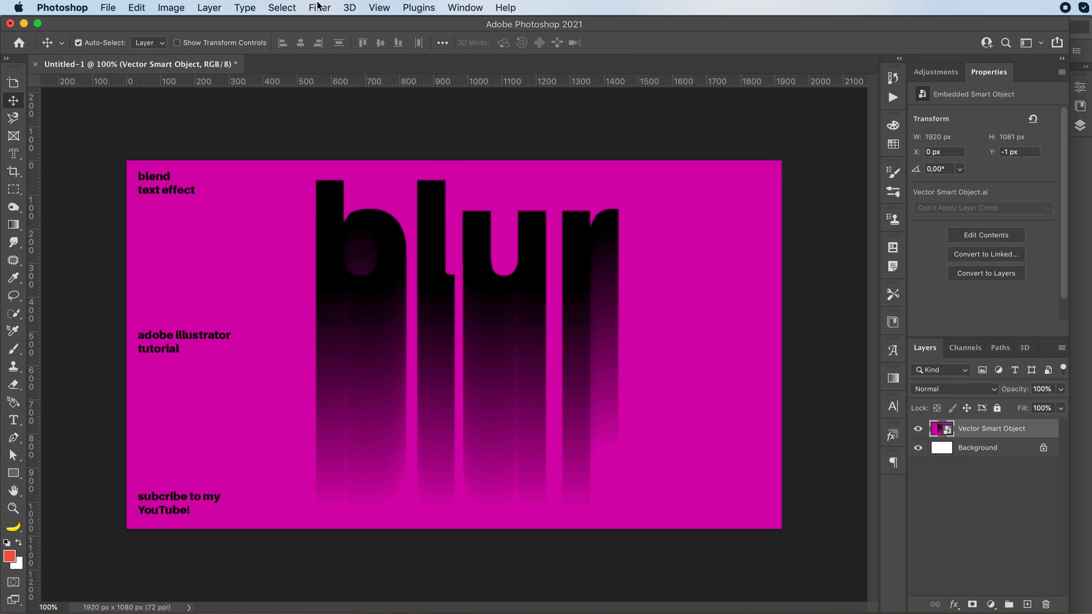
left_click(319, 8)
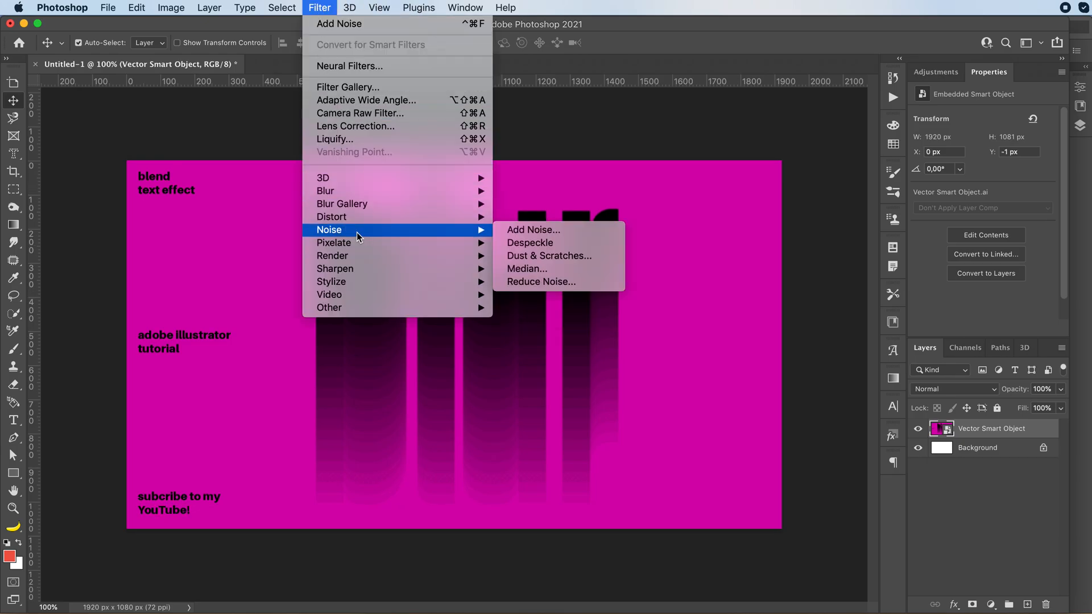
left_click(534, 229)
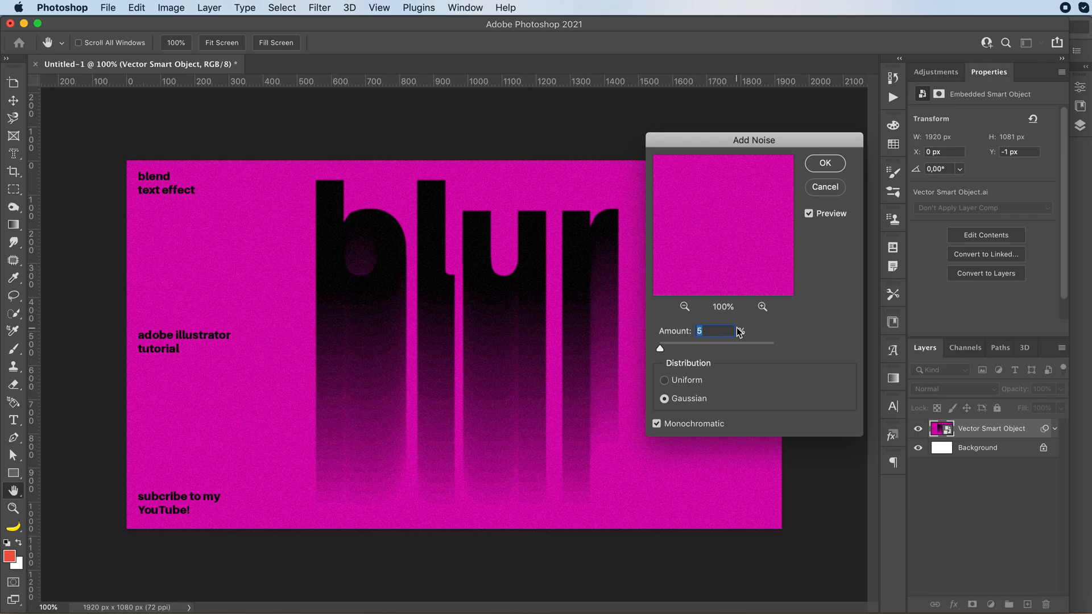
left_click(824, 163)
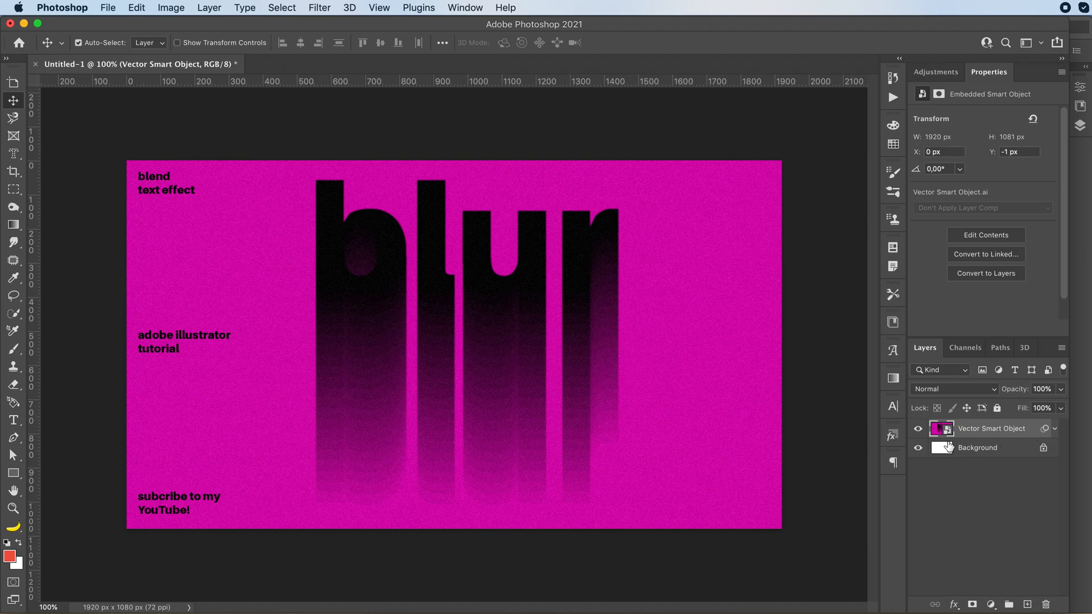
mouse_move(944, 447)
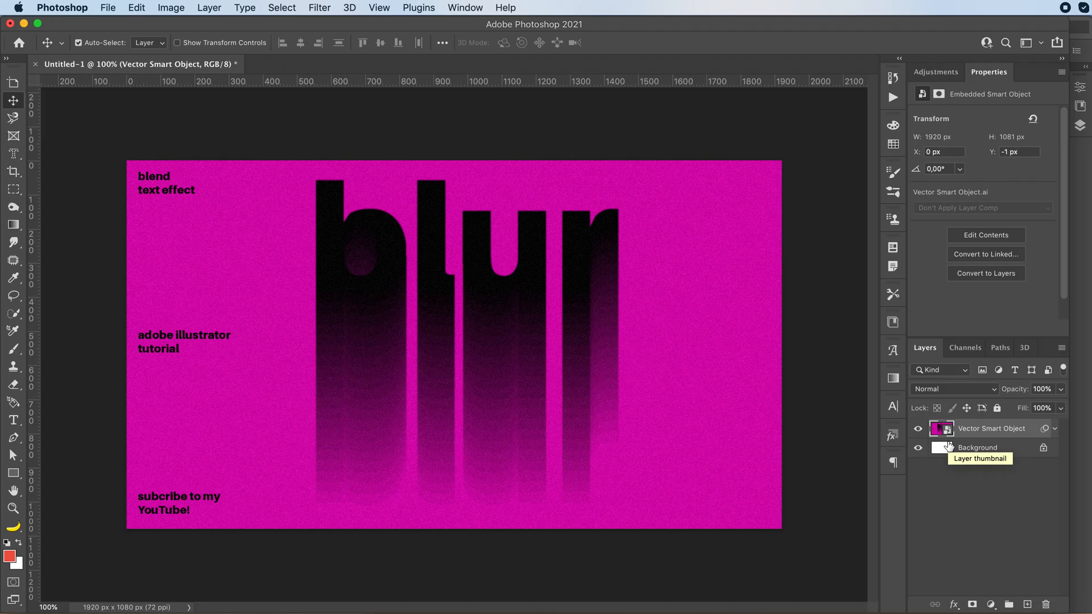
mouse_move(1037, 563)
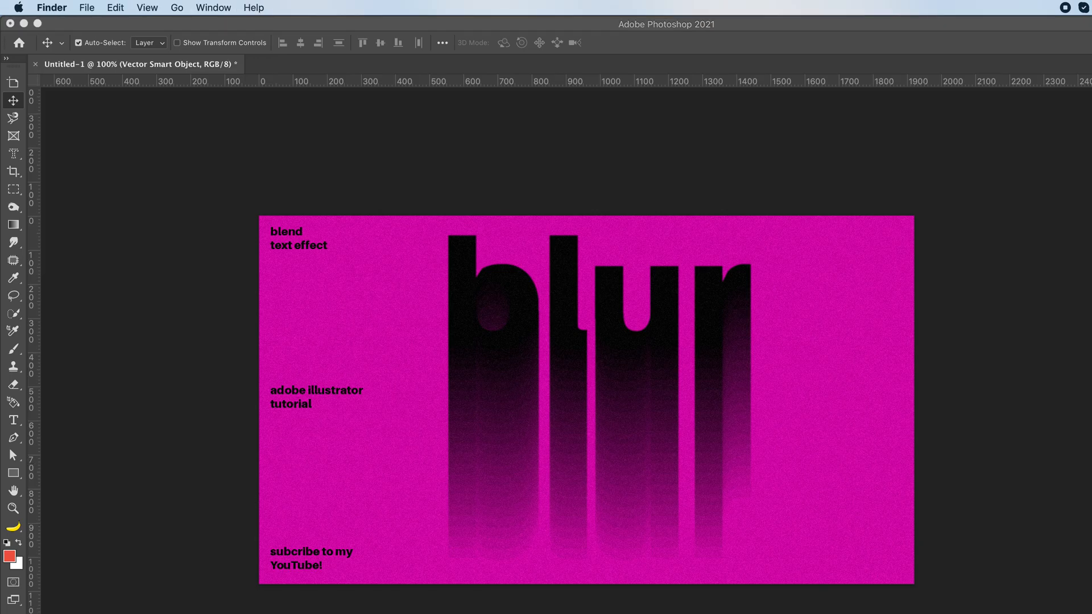
- Show the finished grainy poster alone with the panels hidden
left_click(662, 383)
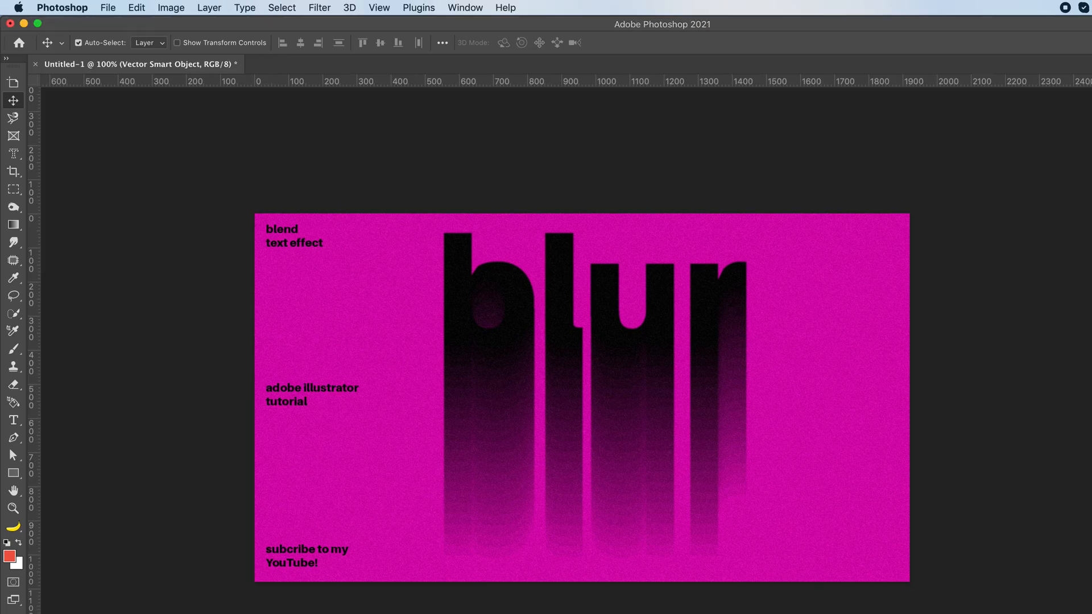